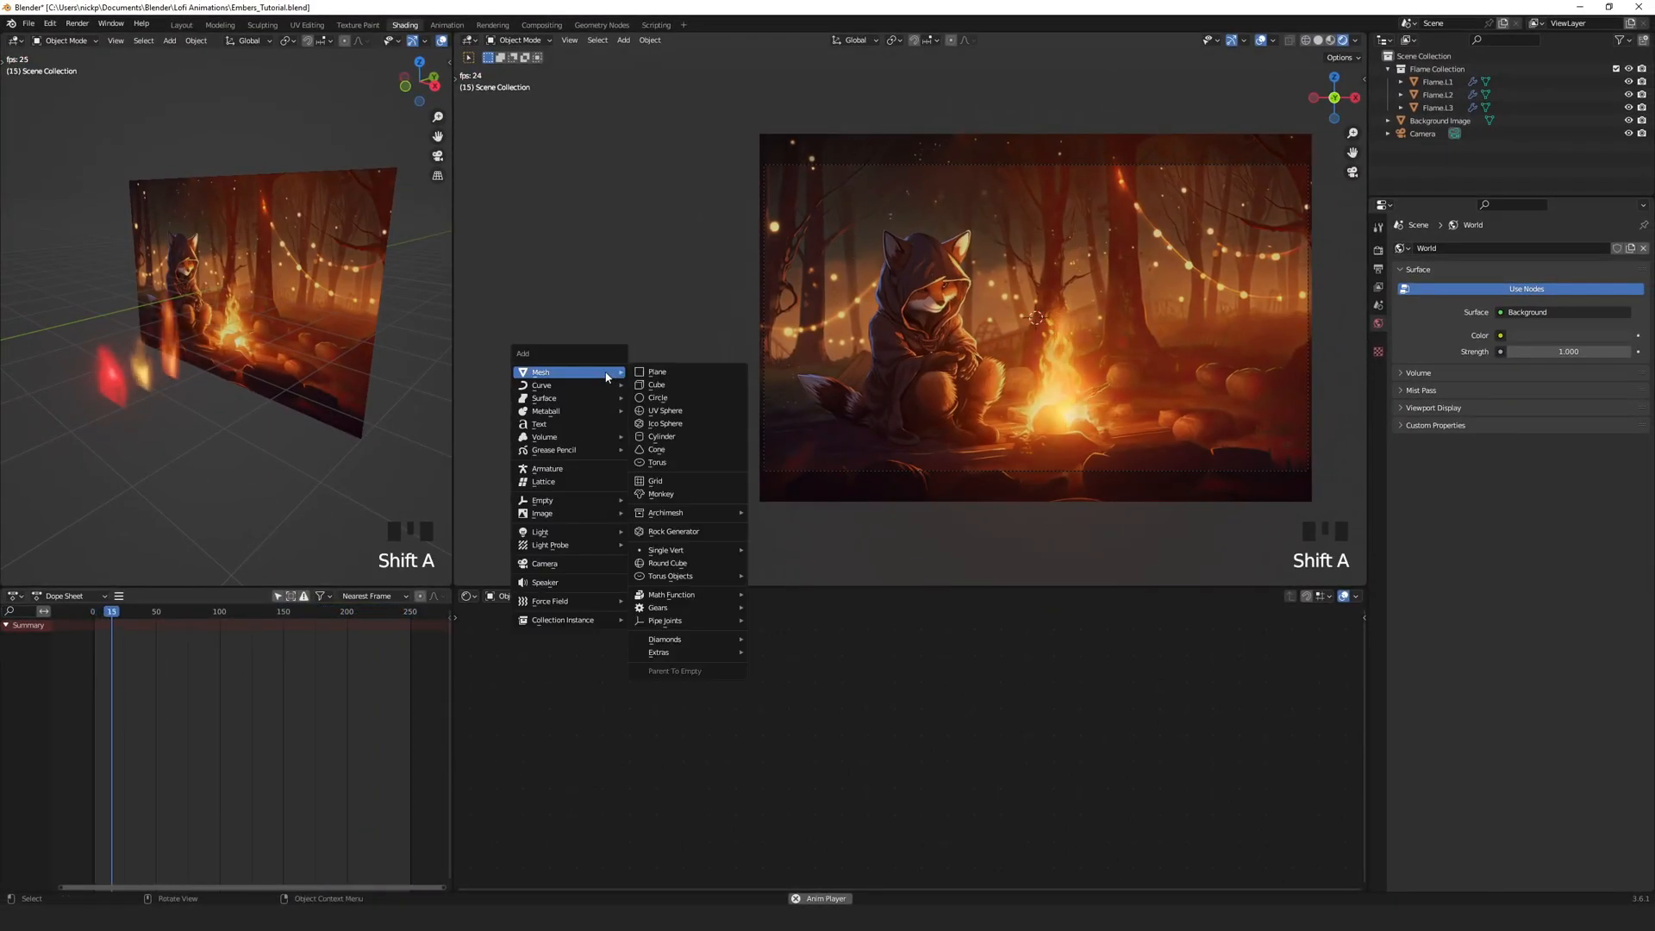
Step: Add an Ico Sphere mesh to the scene as the ember object
{"action": "left_click", "coordinate": [665, 425]}
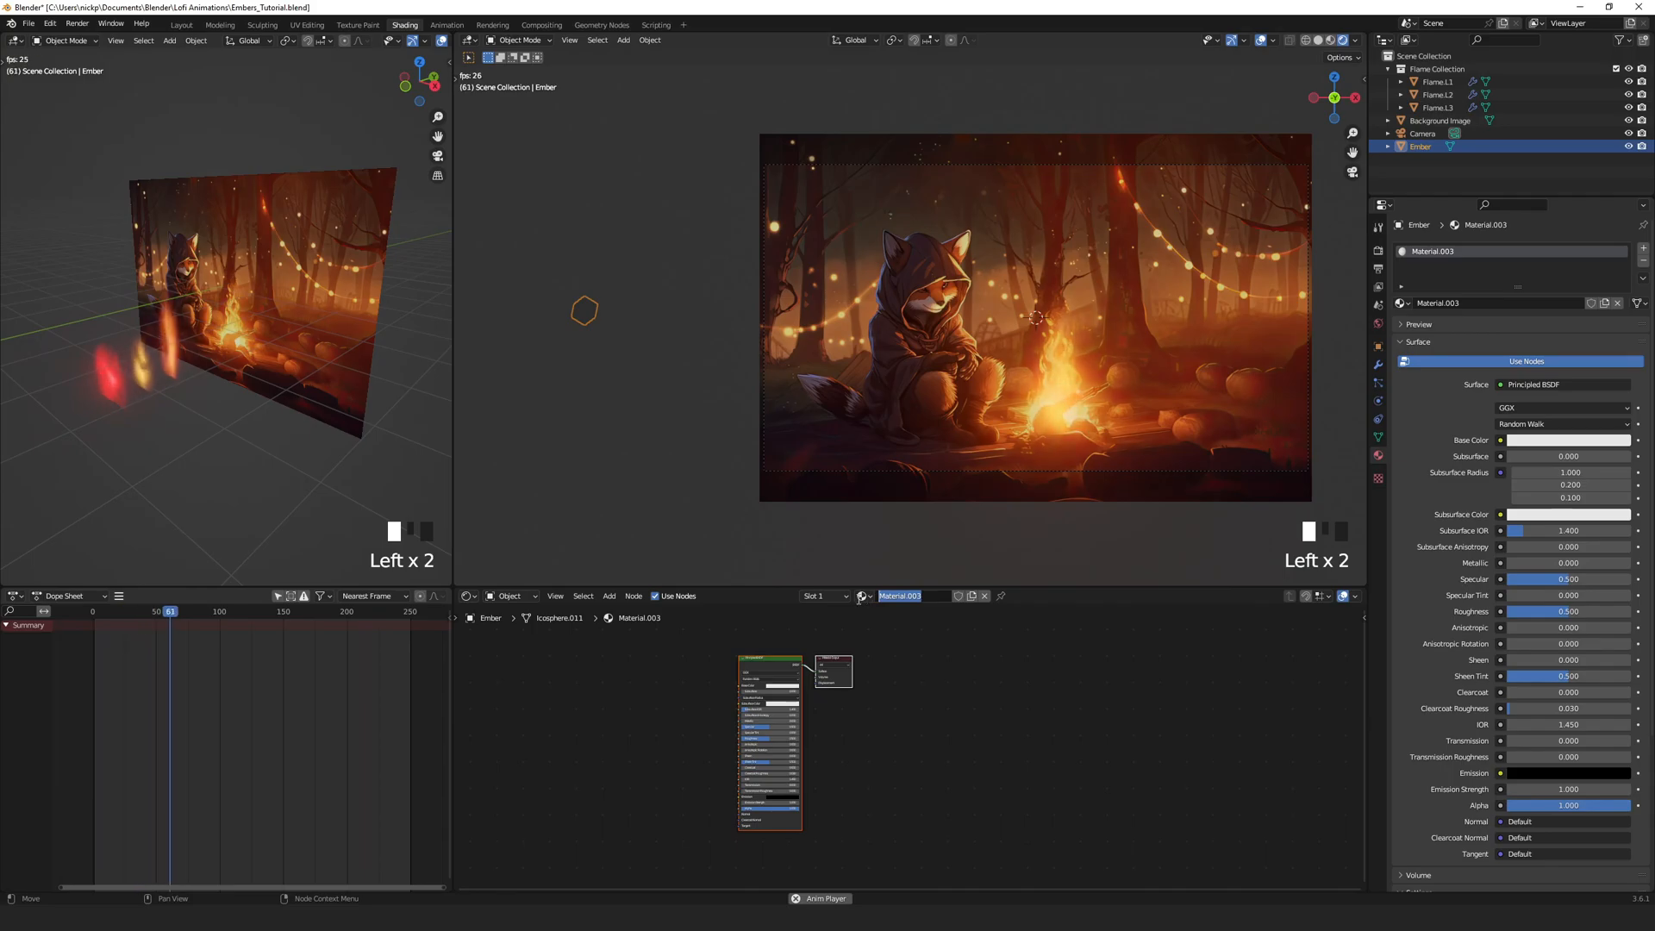
Step: Name the ember's new material EmberMaterial
{"action": "type", "text": "EmberMaterial"}
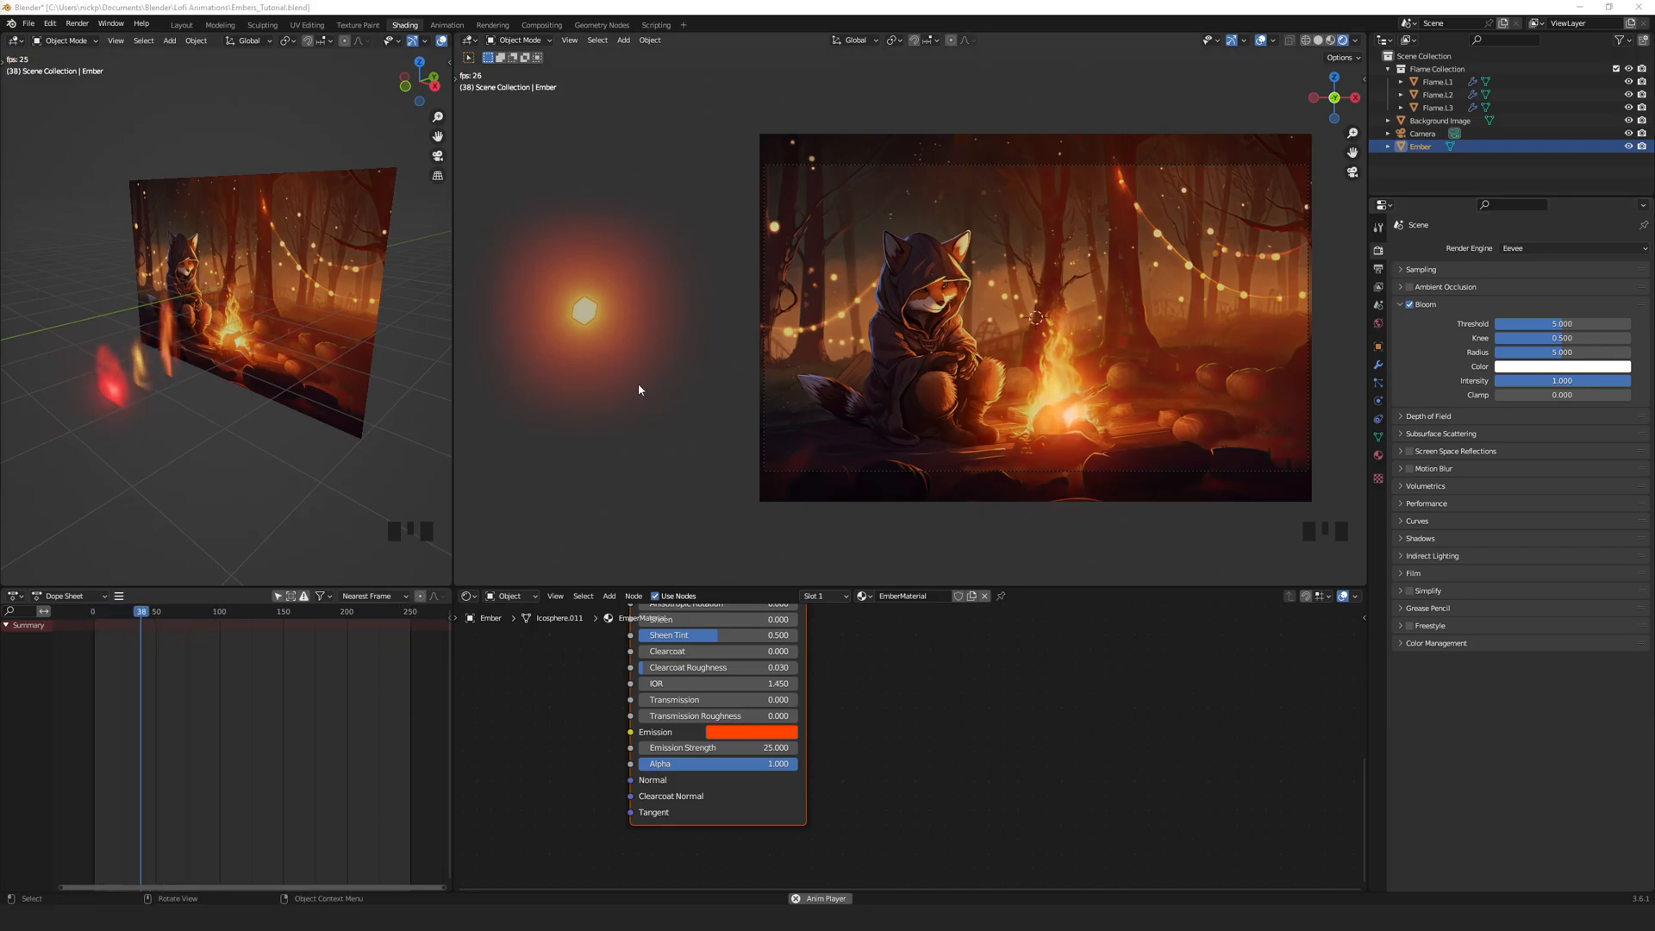
Step: Add a Plane mesh and move it up along Z to serve as the ember emitter
{"action": "key", "text": "shift+a"}
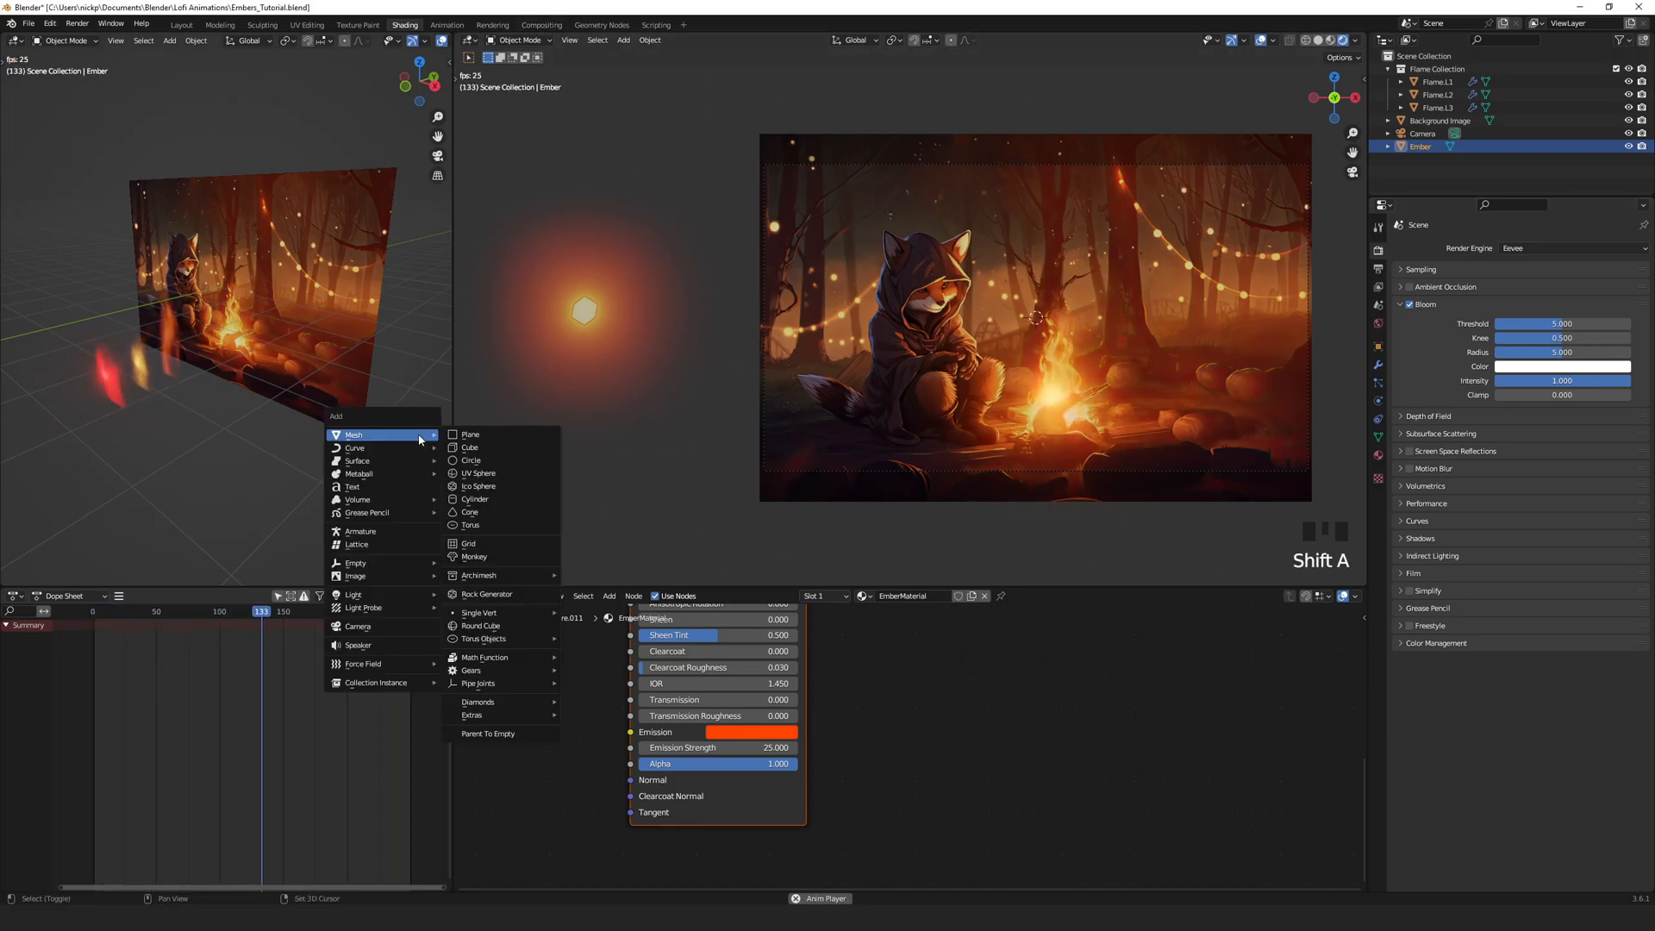
{"action": "left_click", "coordinate": [469, 435]}
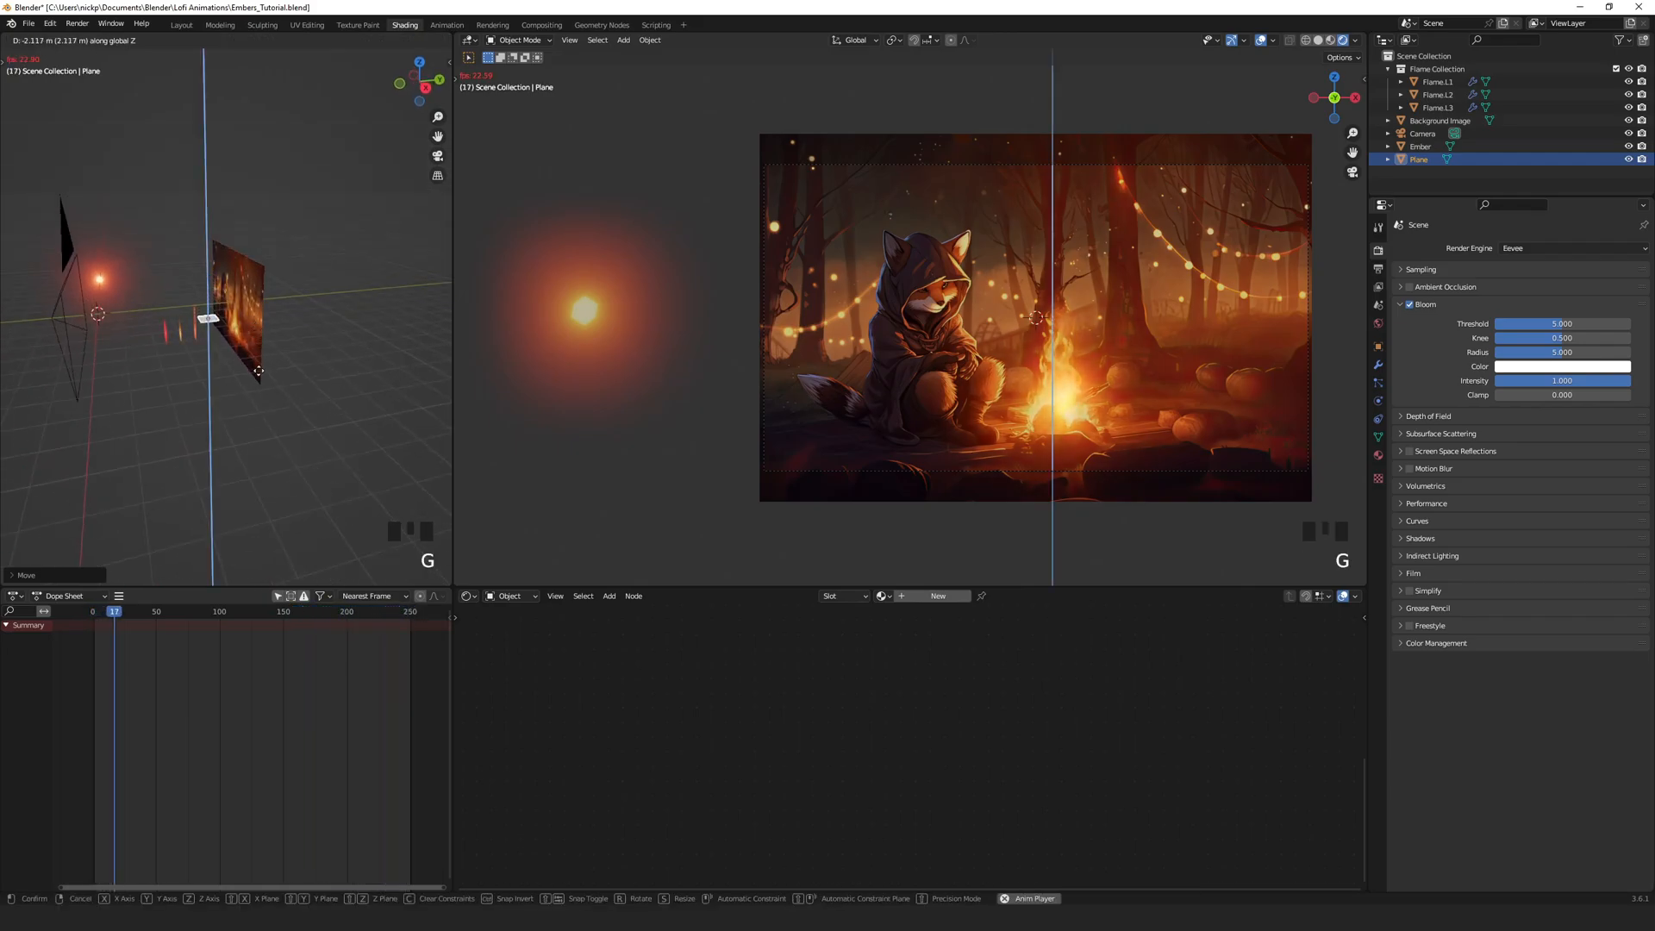
{"action": "scroll", "scroll_direction": "up", "scroll_amount": 3}
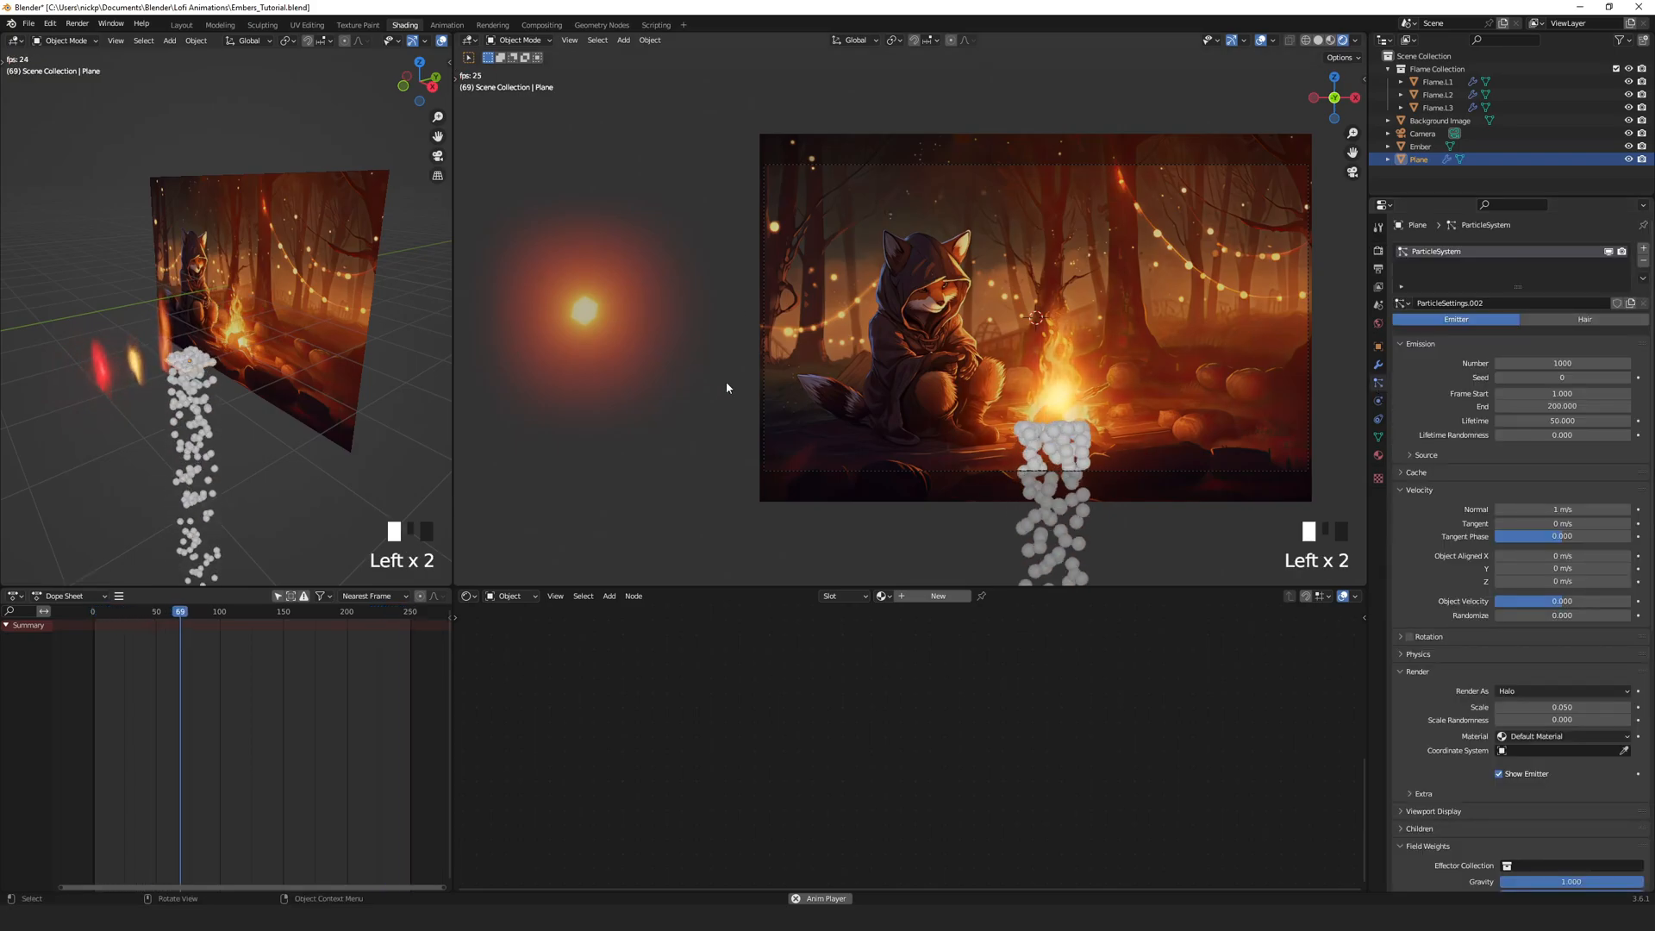
Step: Set the plane's particle system to Number 50, End 250, Lifetime 40 with lifetime randomness, previewing playback
{"action": "key", "text": "space"}
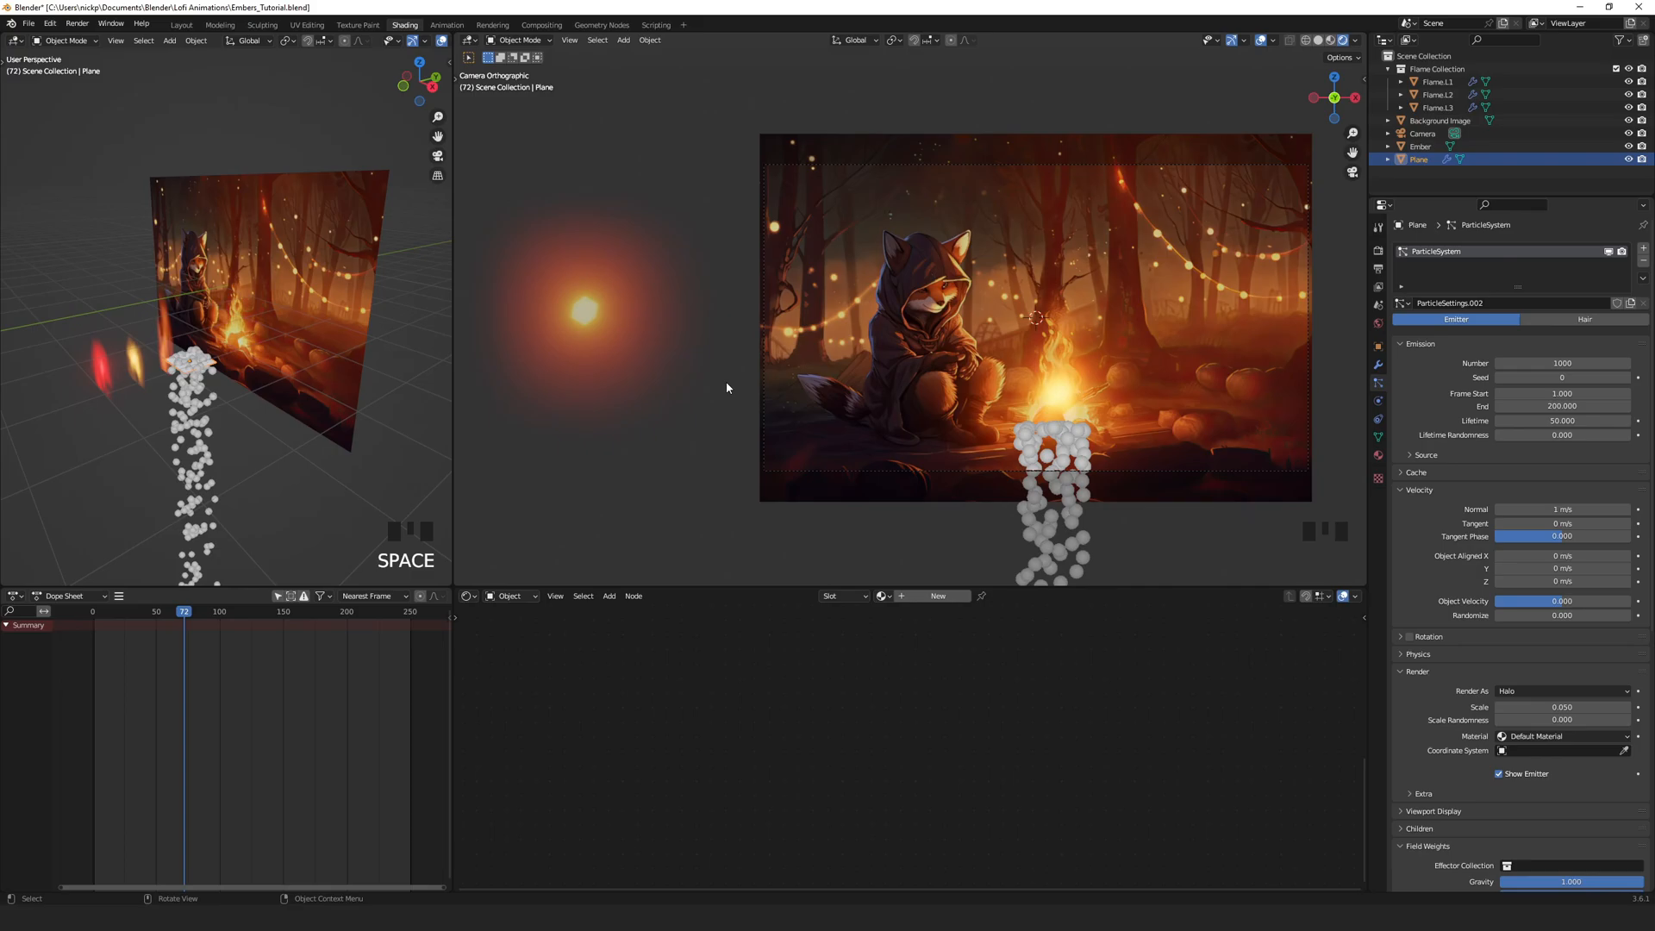
{"action": "double_click", "coordinate": [1562, 362]}
{"action": "type", "text": "50"}
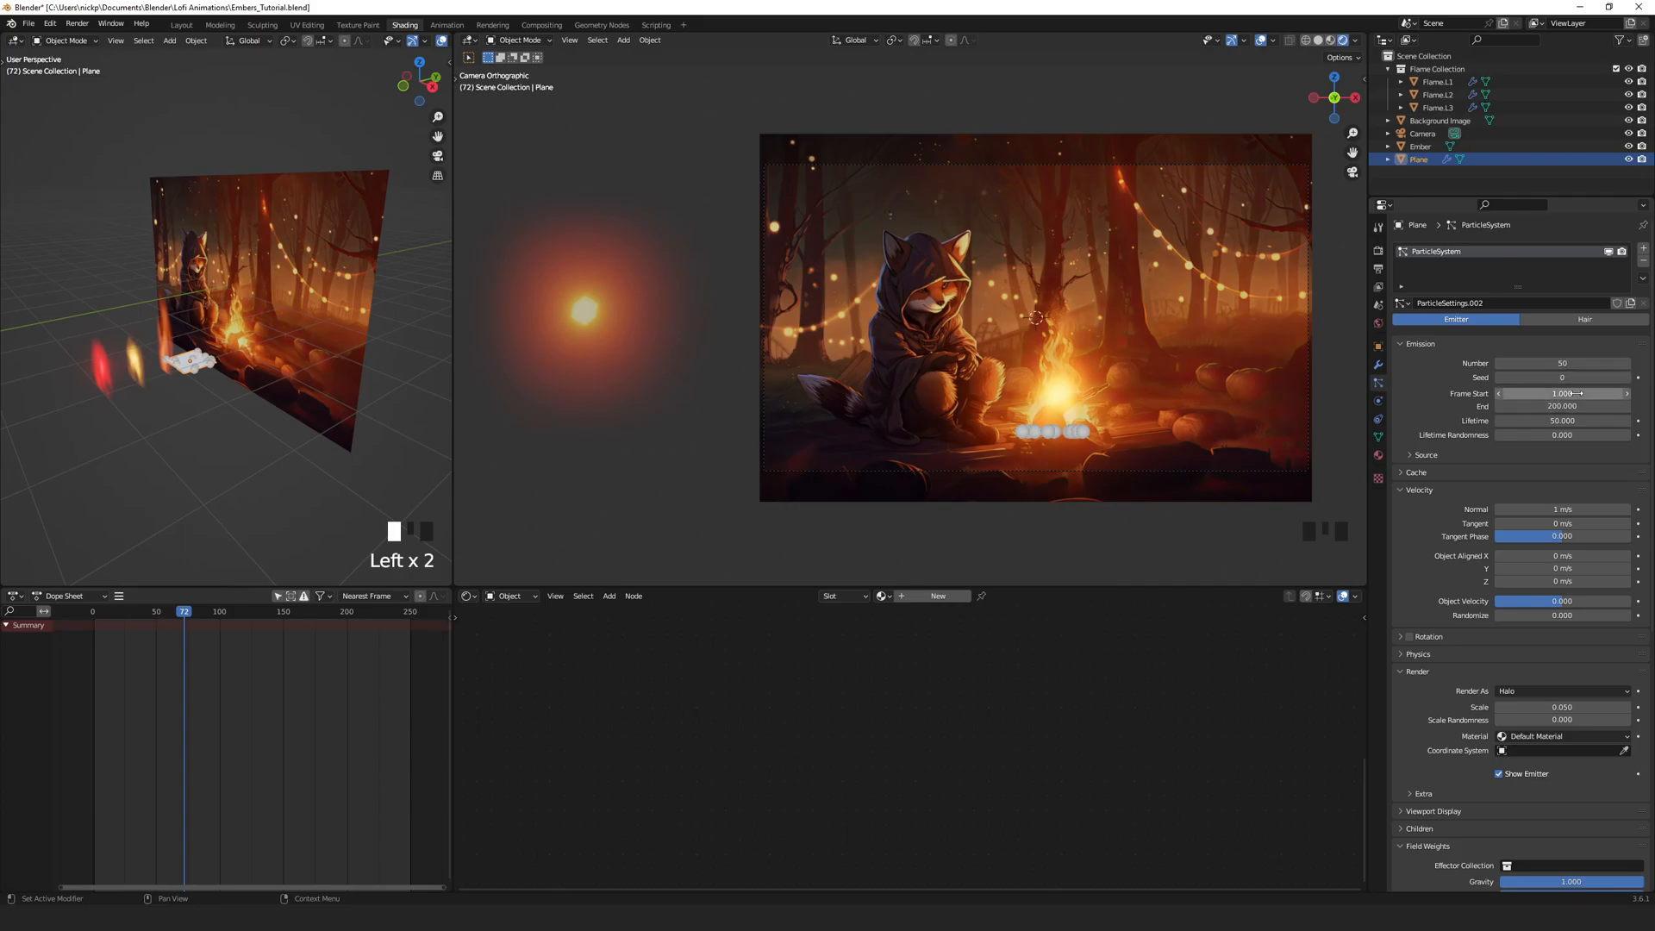
{"action": "left_click", "coordinate": [1562, 393]}
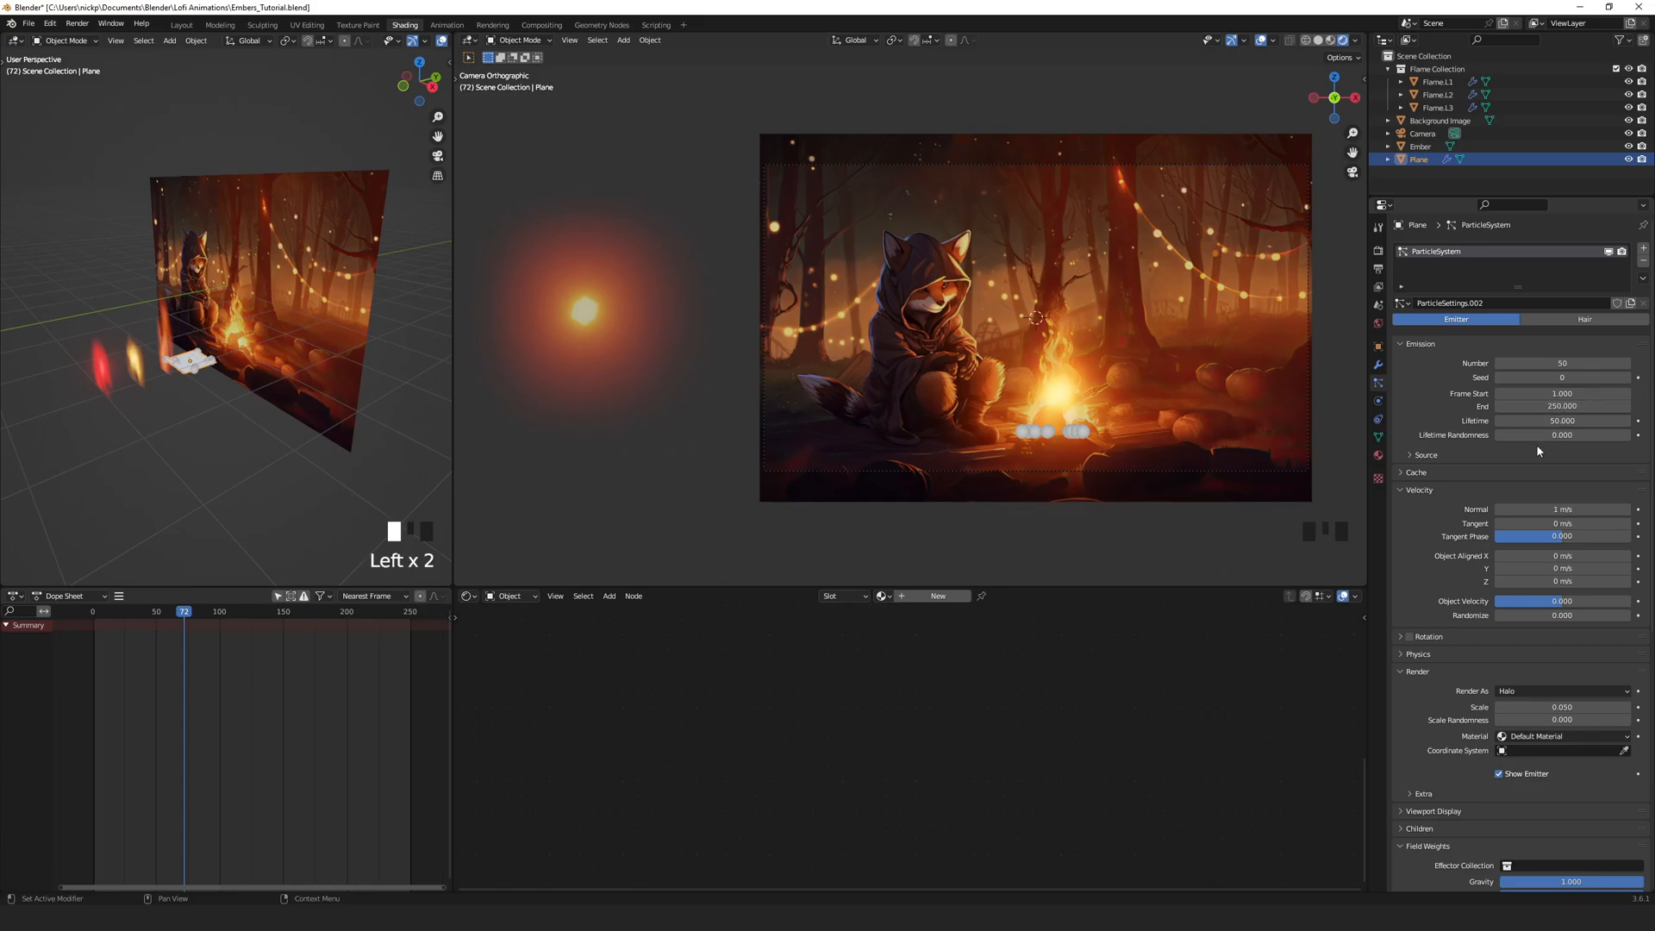
{"action": "double_click", "coordinate": [1562, 421]}
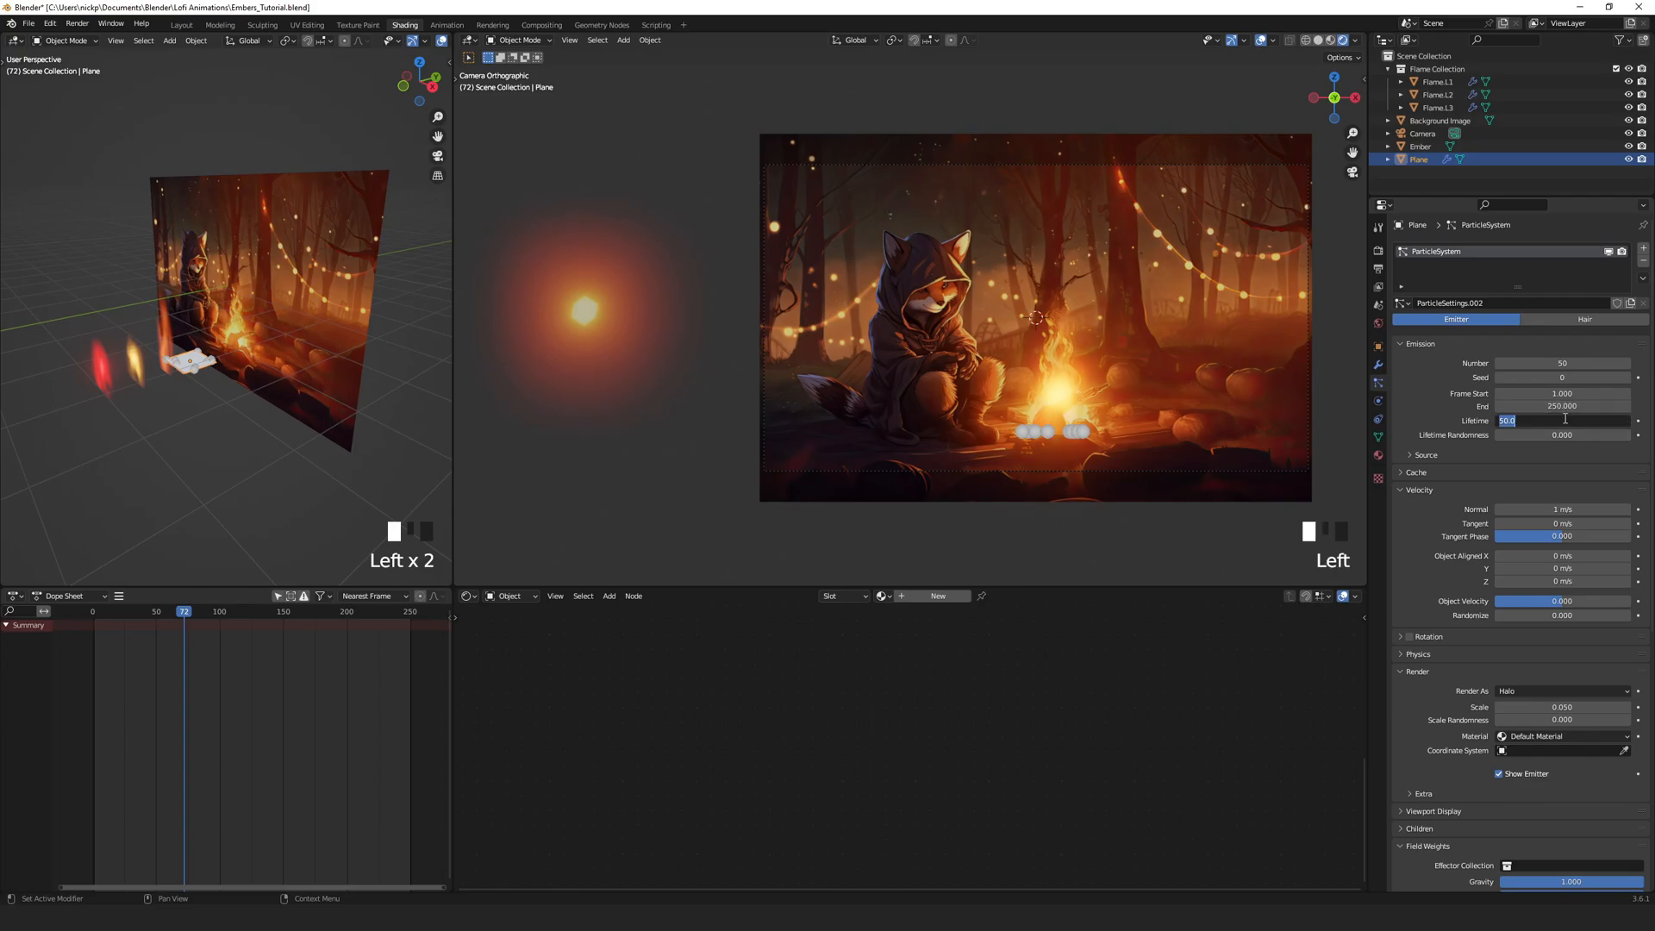
{"action": "type", "text": "40"}
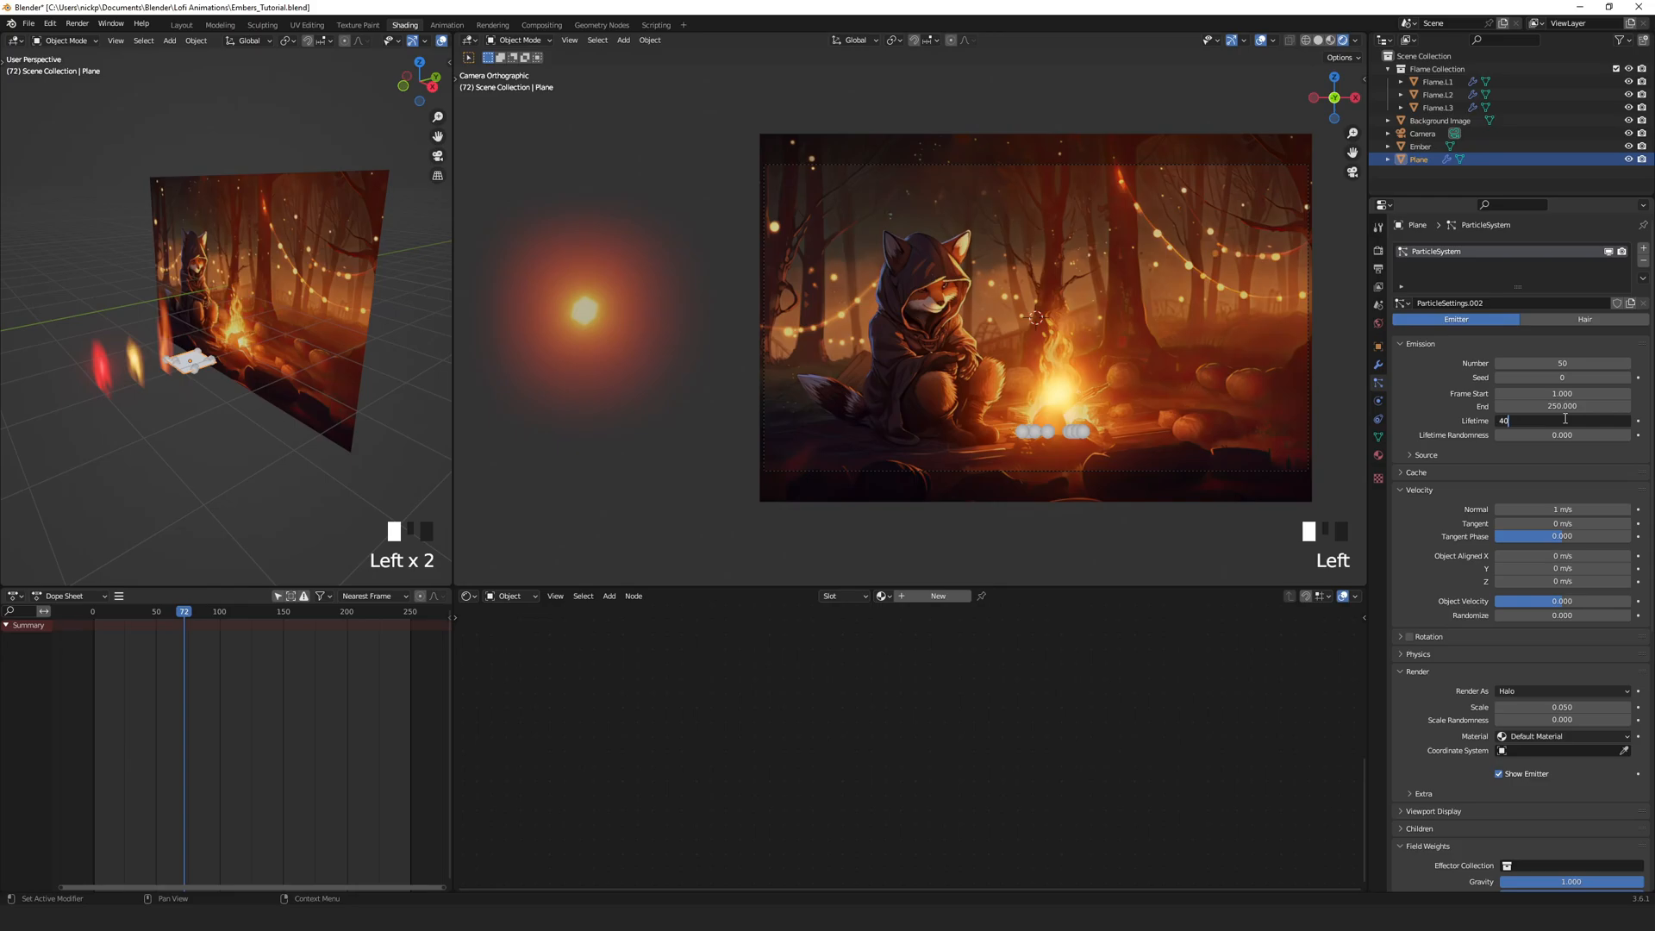
{"action": "key", "text": "Return"}
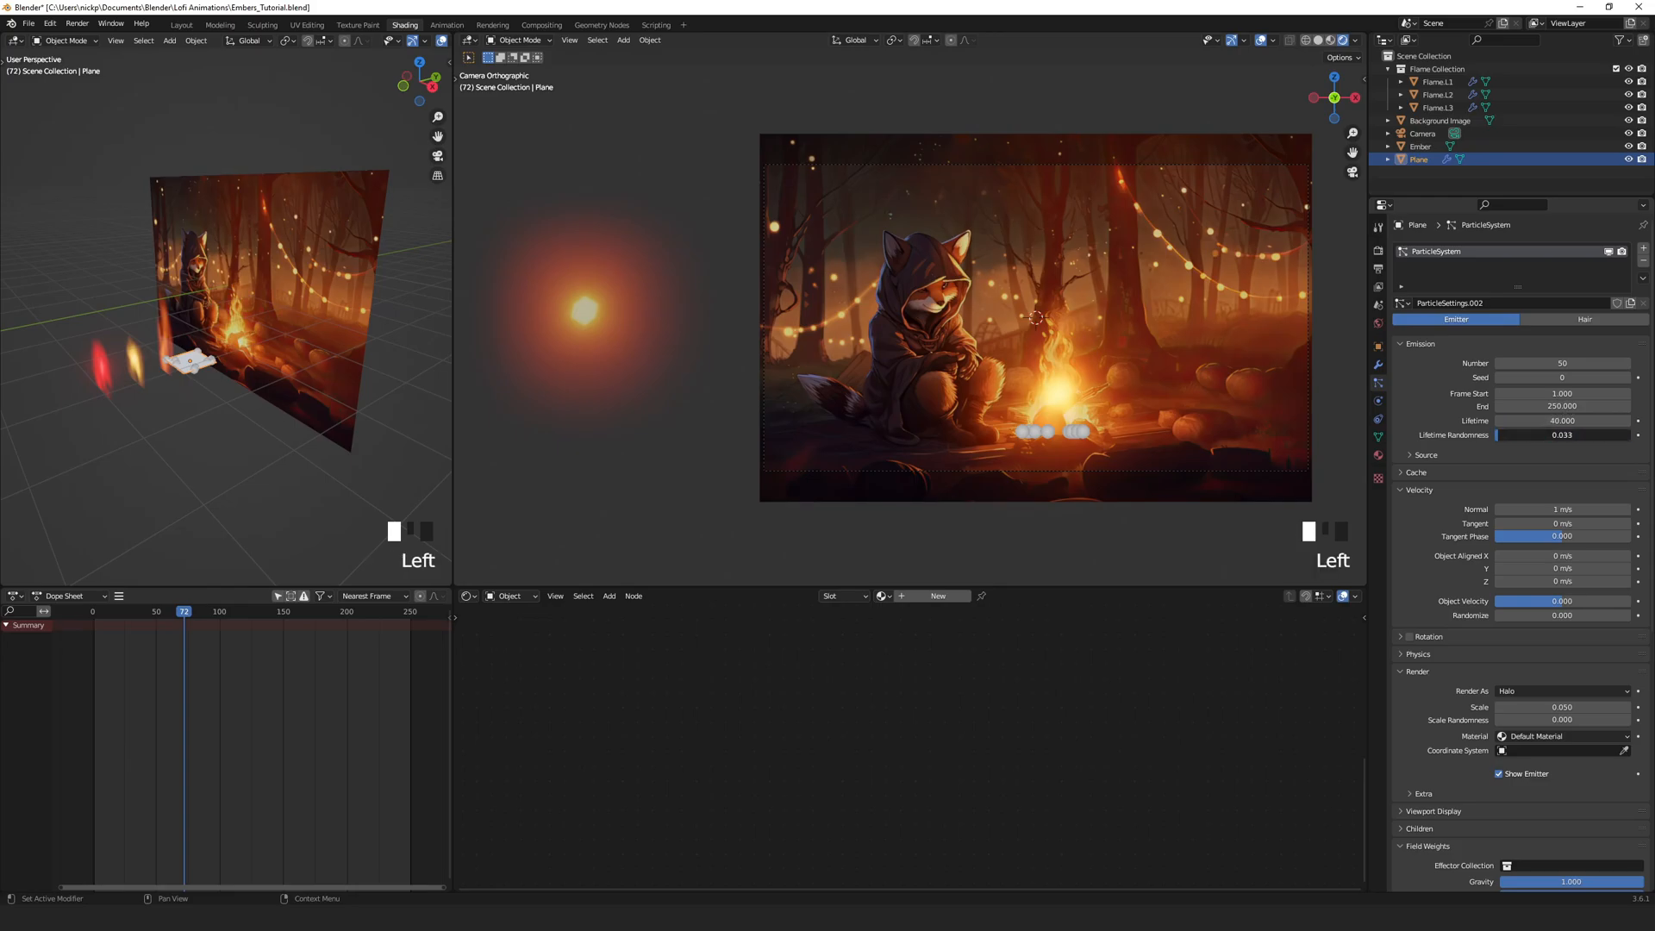
{"action": "left_click", "coordinate": [1562, 434]}
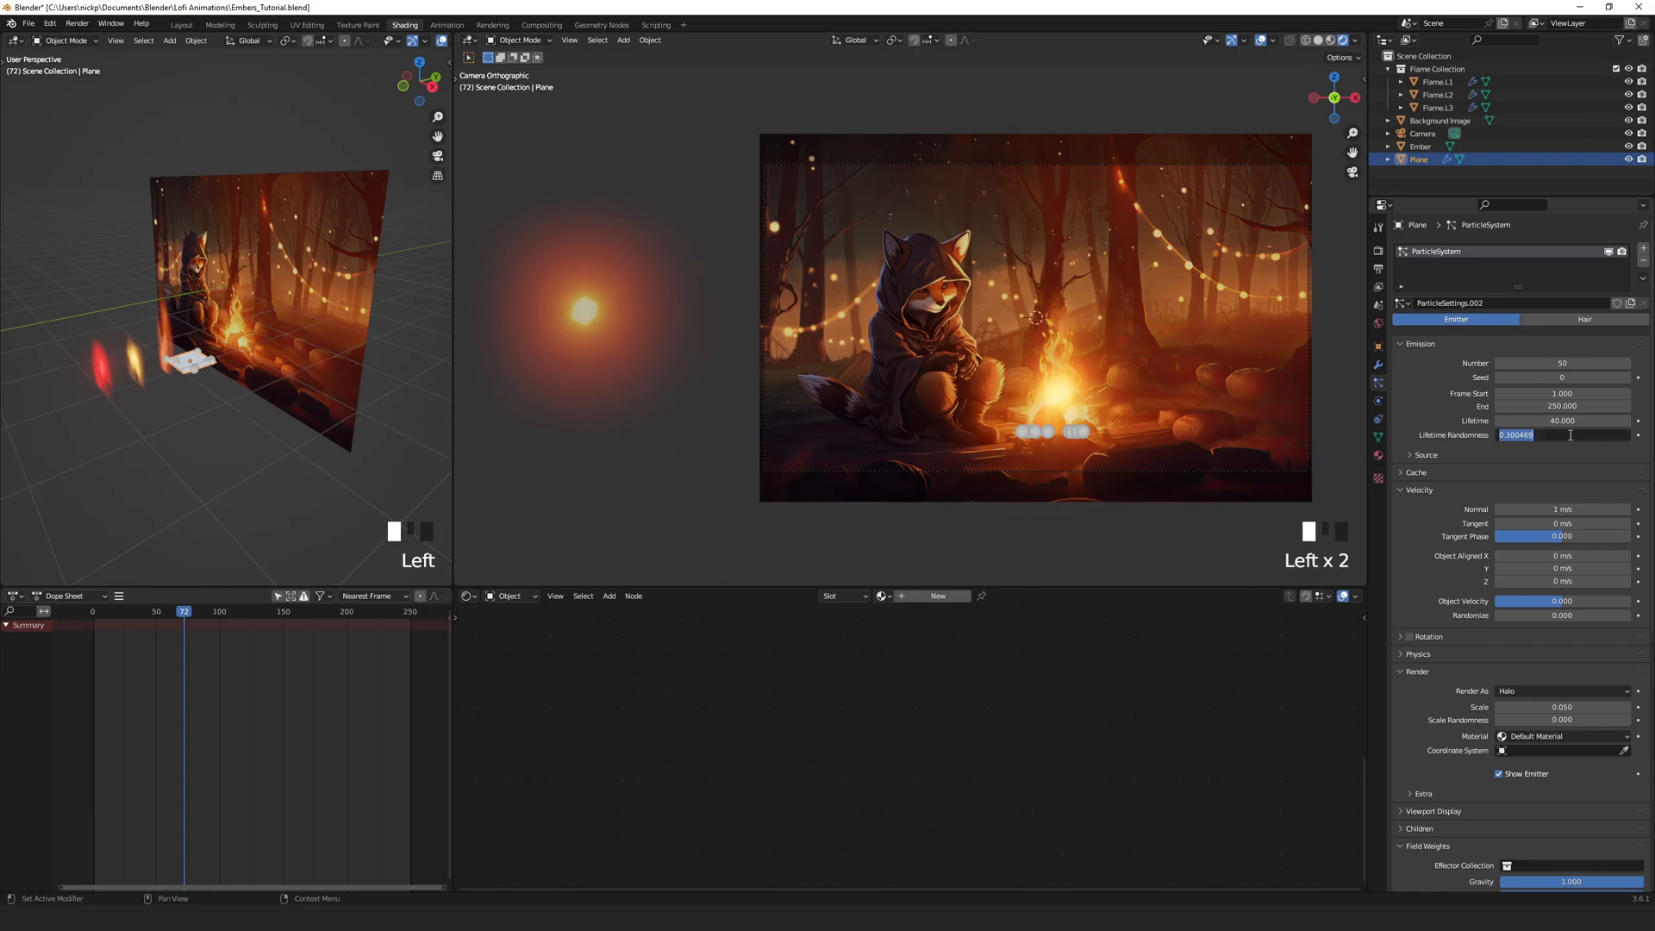
{"action": "scroll", "scroll_direction": "down", "scroll_amount": 3}
{"action": "type", "text": "0.200"}
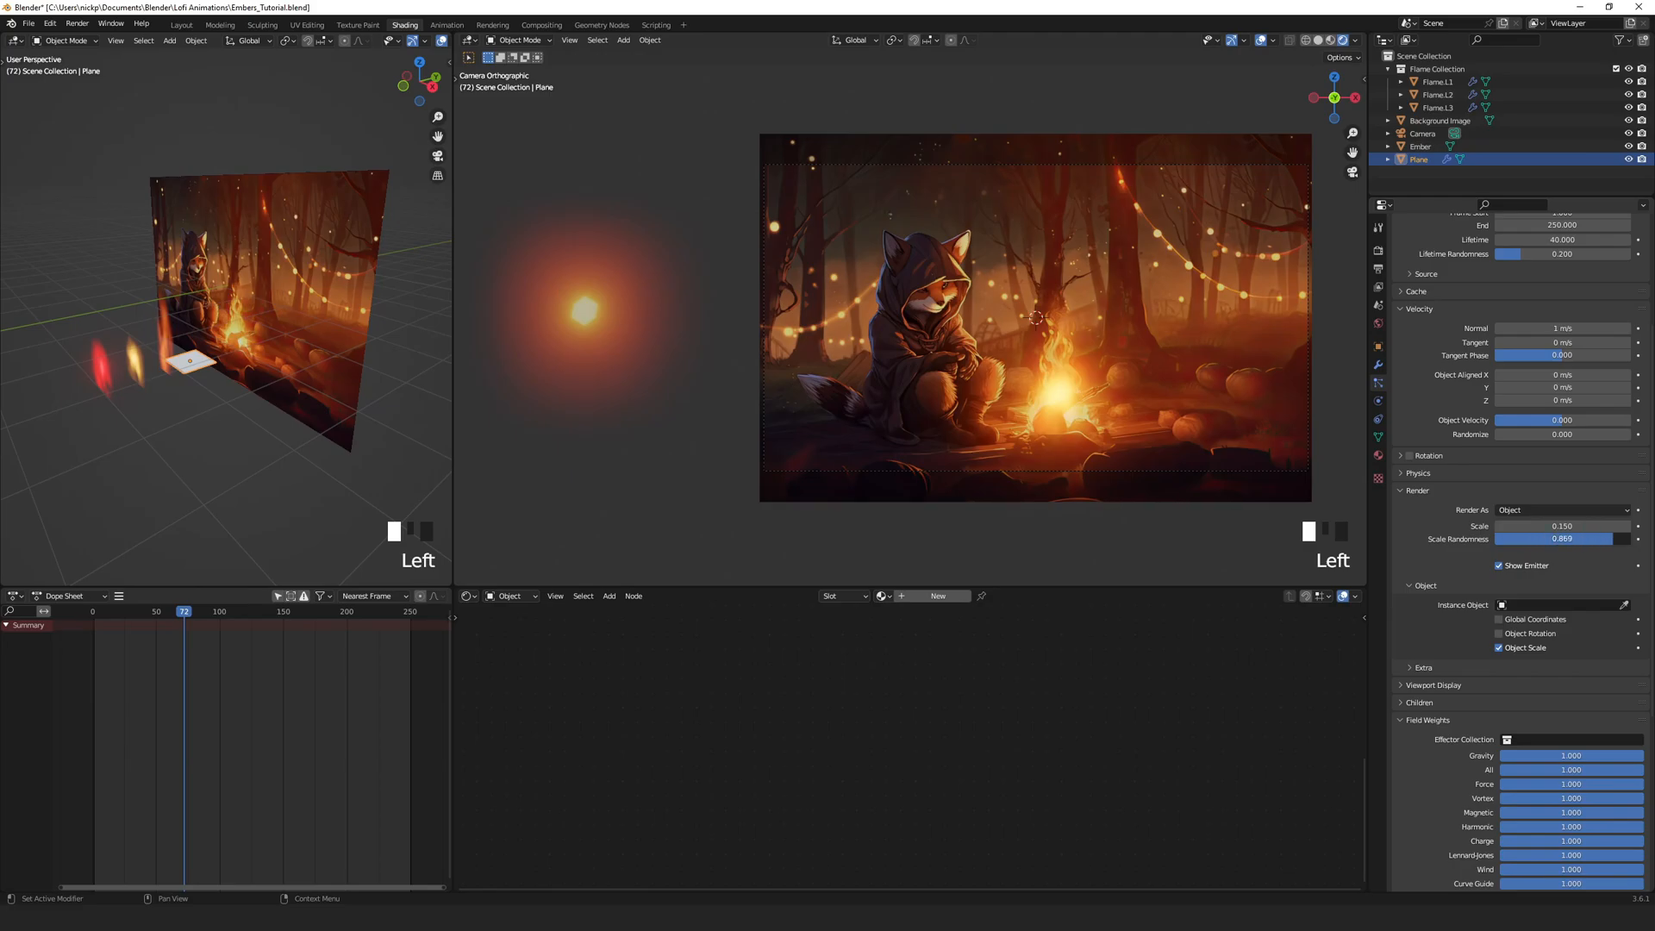
Step: Raise particle Scale Randomness to 1.0 and pick Ember as the Instance Object
{"action": "left_click_drag", "start_coordinate": [1562, 538], "coordinate": [1625, 538]}
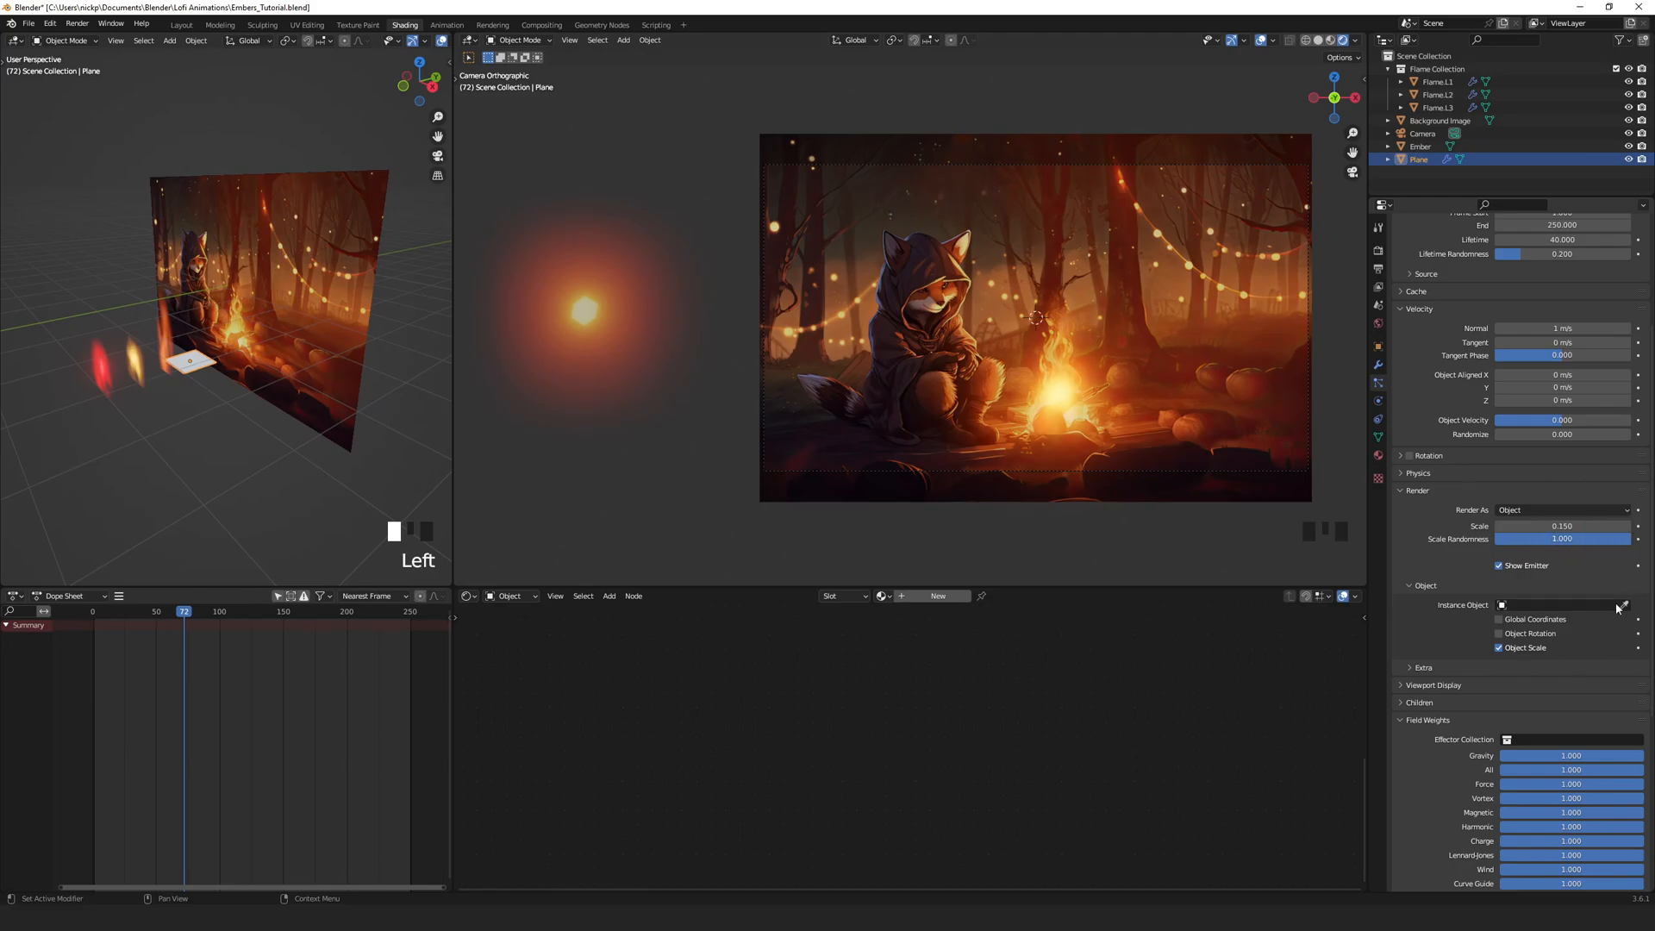
{"action": "left_click", "coordinate": [1559, 605]}
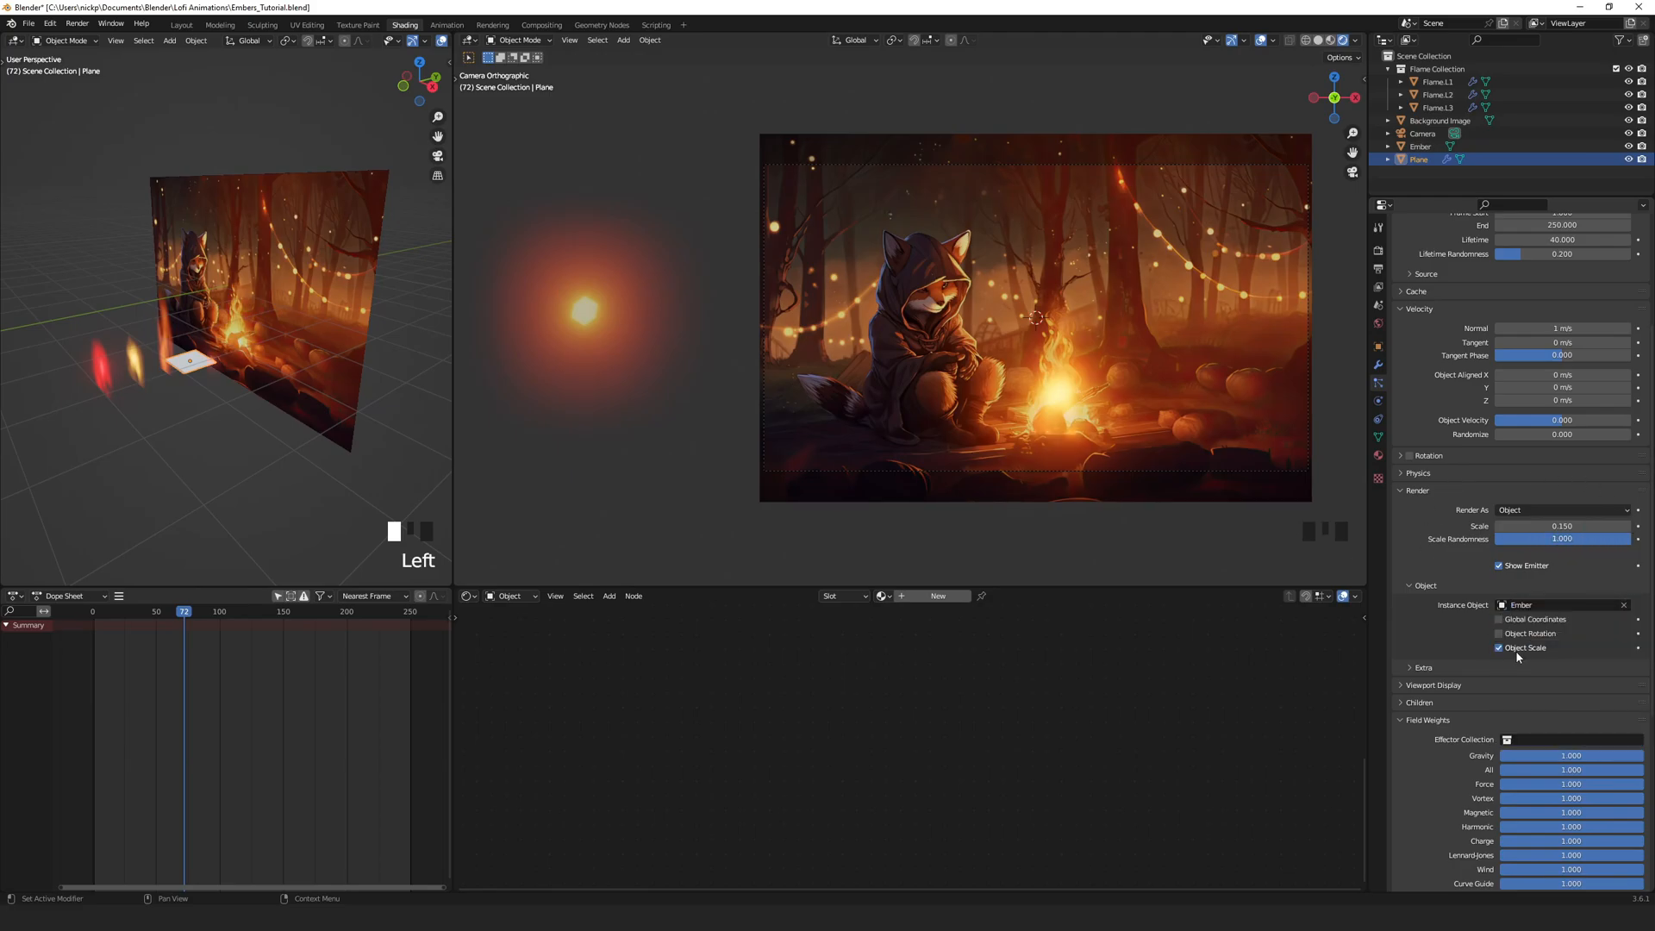
{"action": "scroll", "scroll_direction": "down", "scroll_amount": 3}
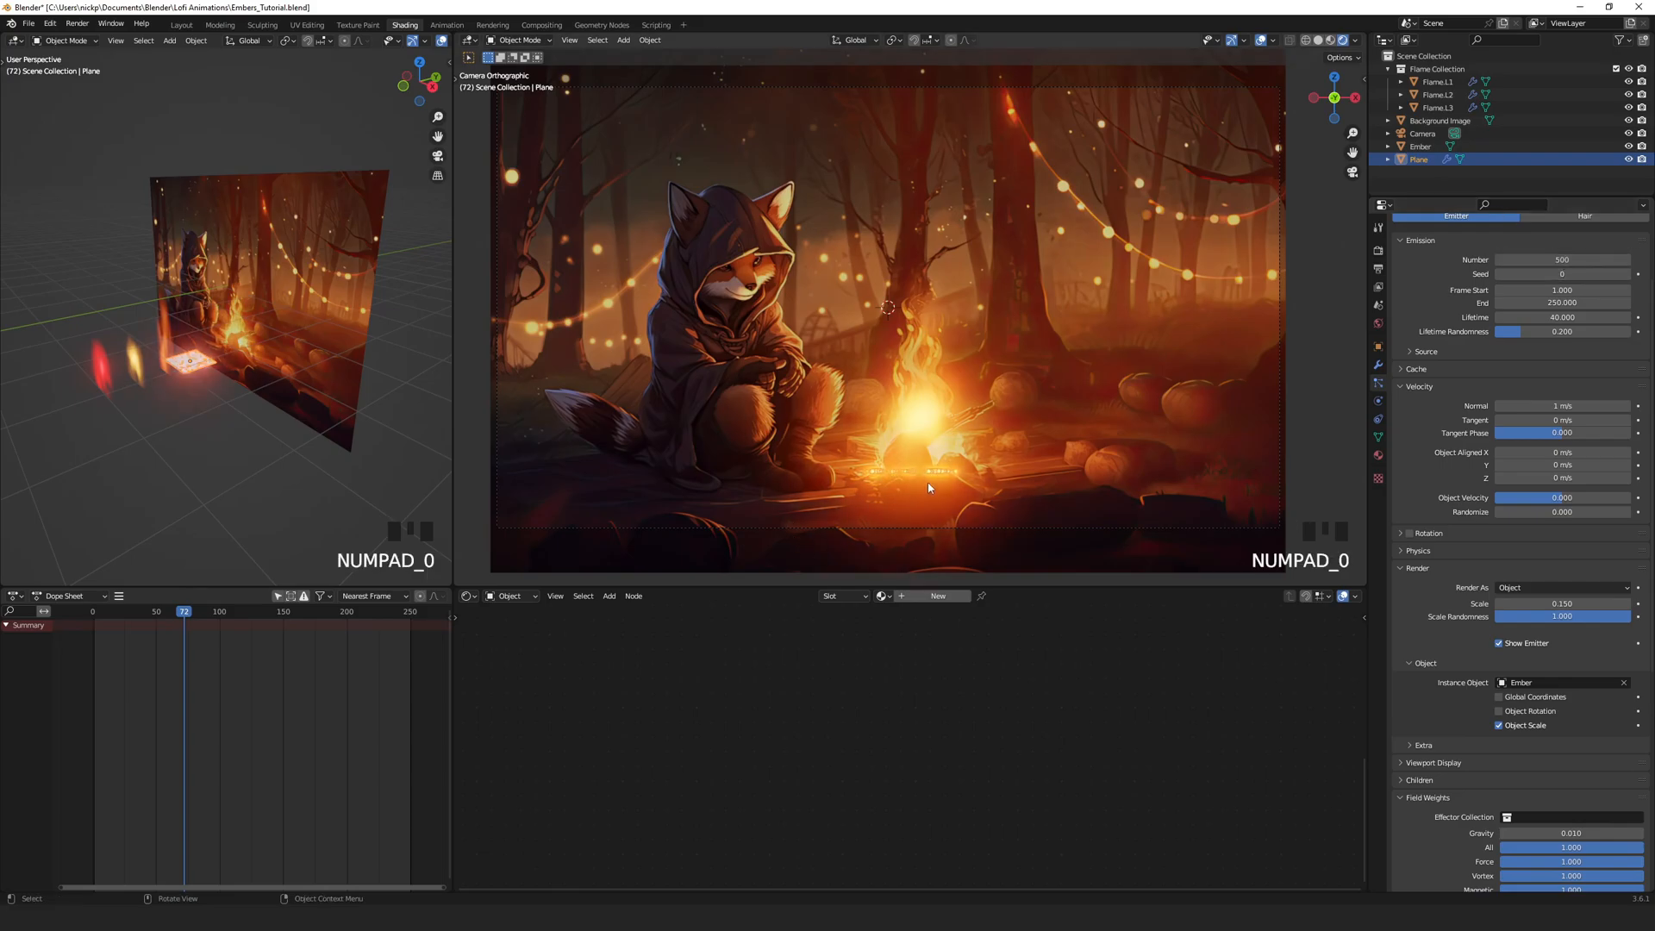
Step: From camera view, shrink the emitter plane under the campfire and keep 50 near-weightless particles
{"action": "key", "text": "g"}
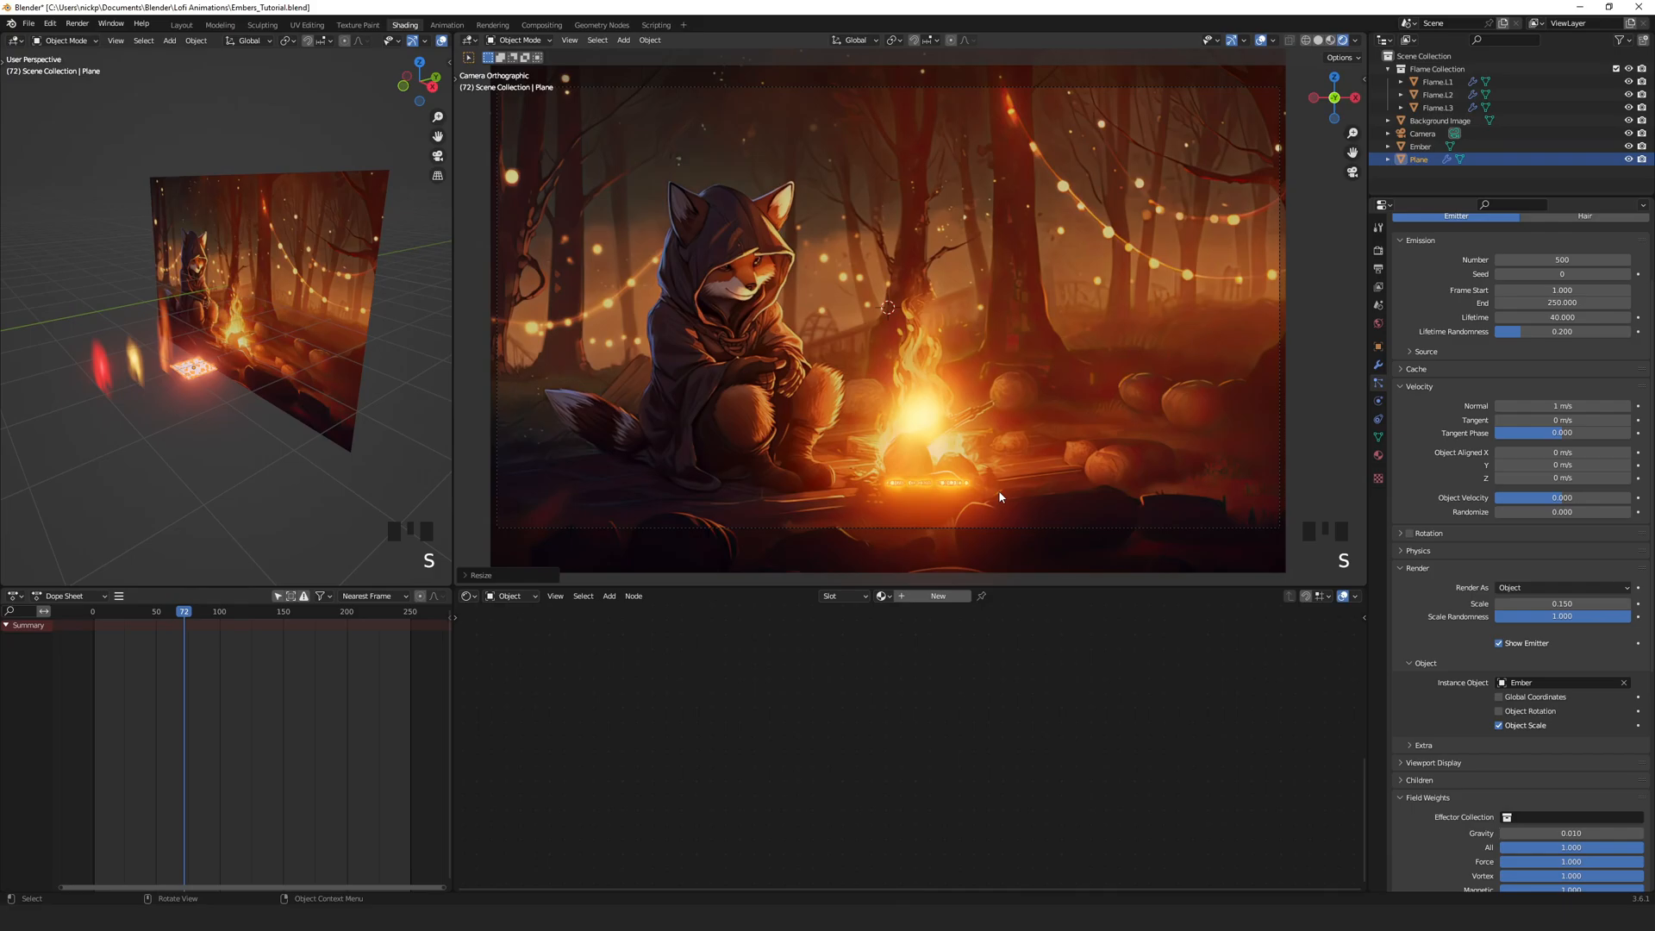
{"action": "key", "text": "NUMPAD_0"}
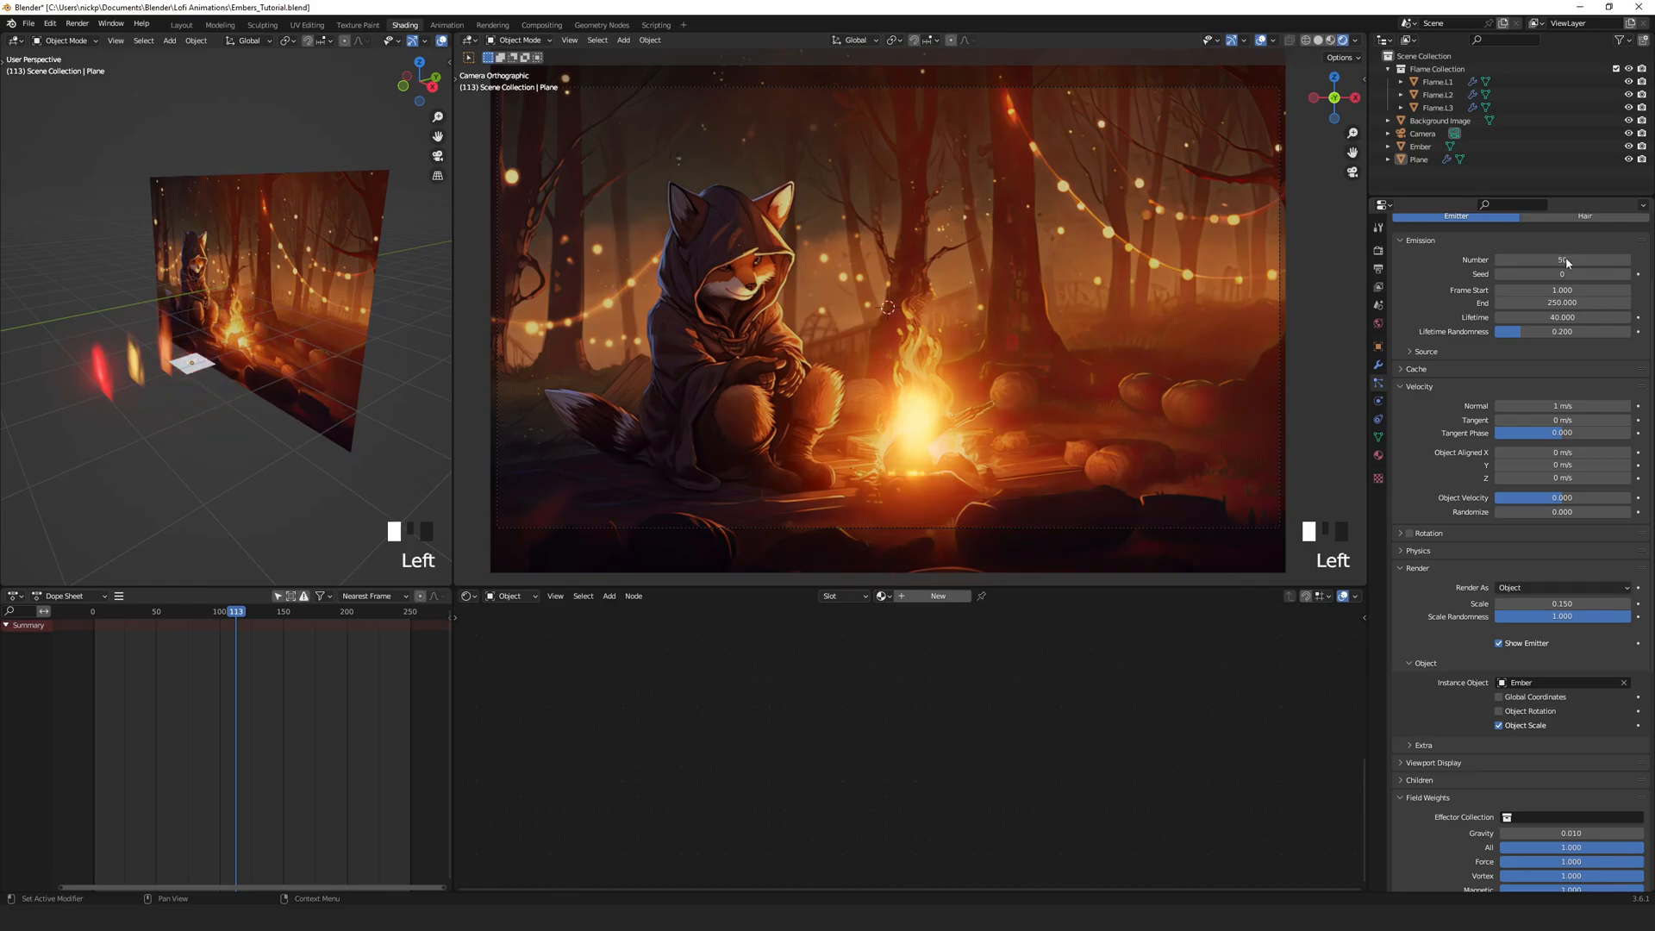
{"action": "key", "text": "space"}
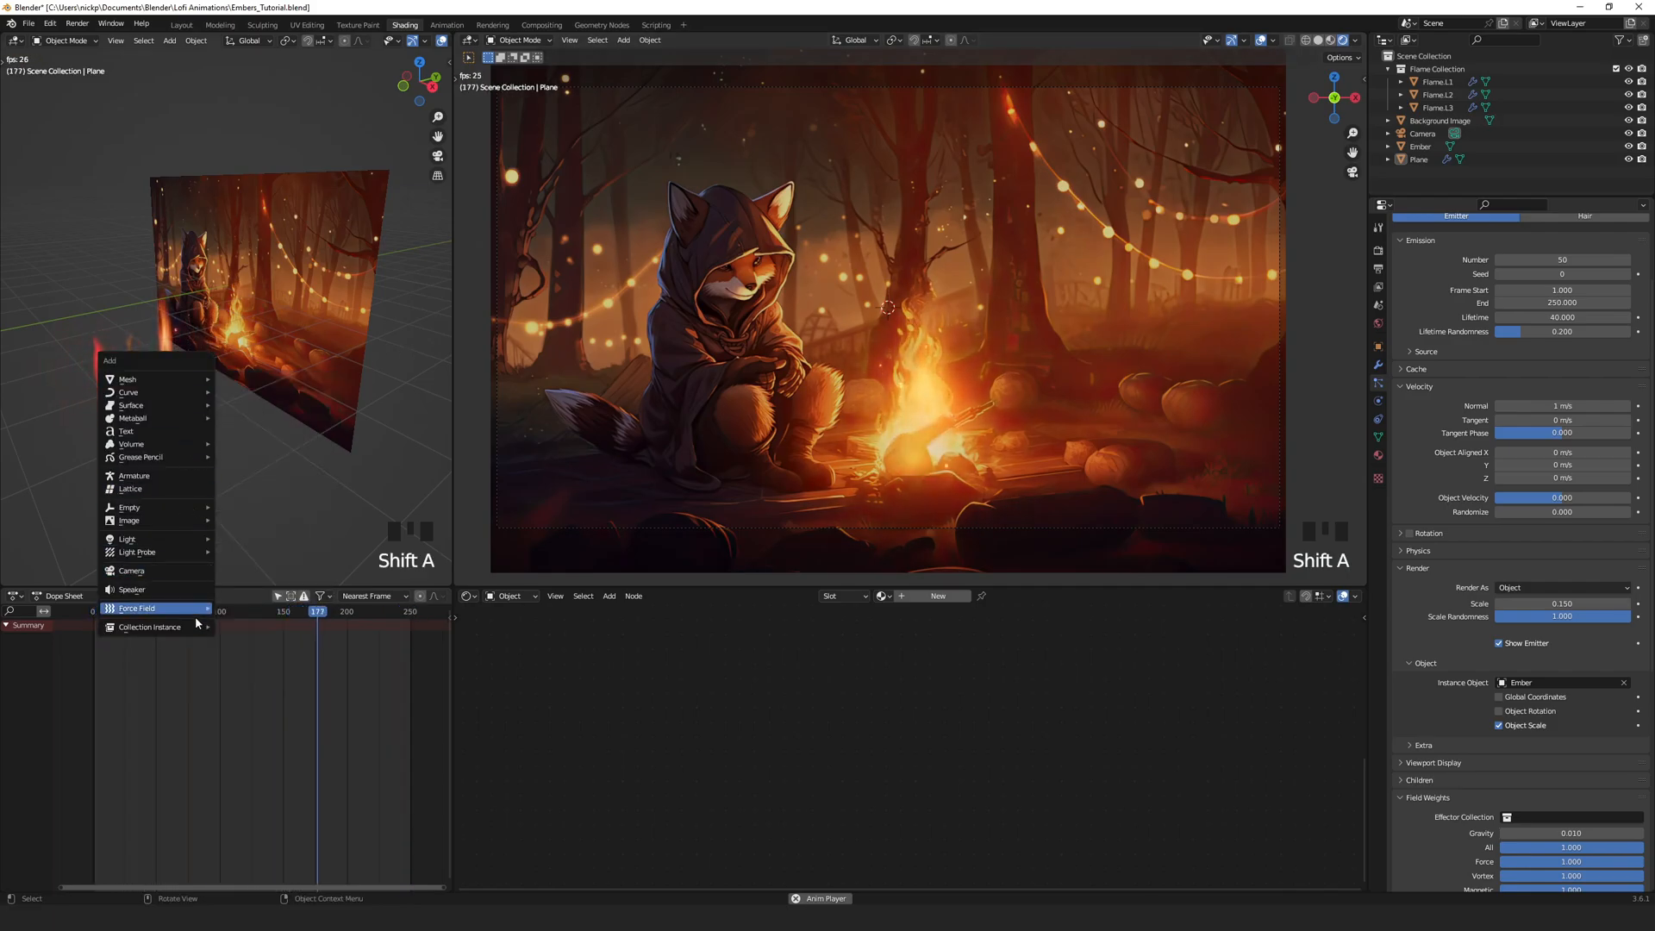
Step: Add a Turbulence force field, position it and scale it to about 0.55
{"action": "left_click", "coordinate": [136, 607]}
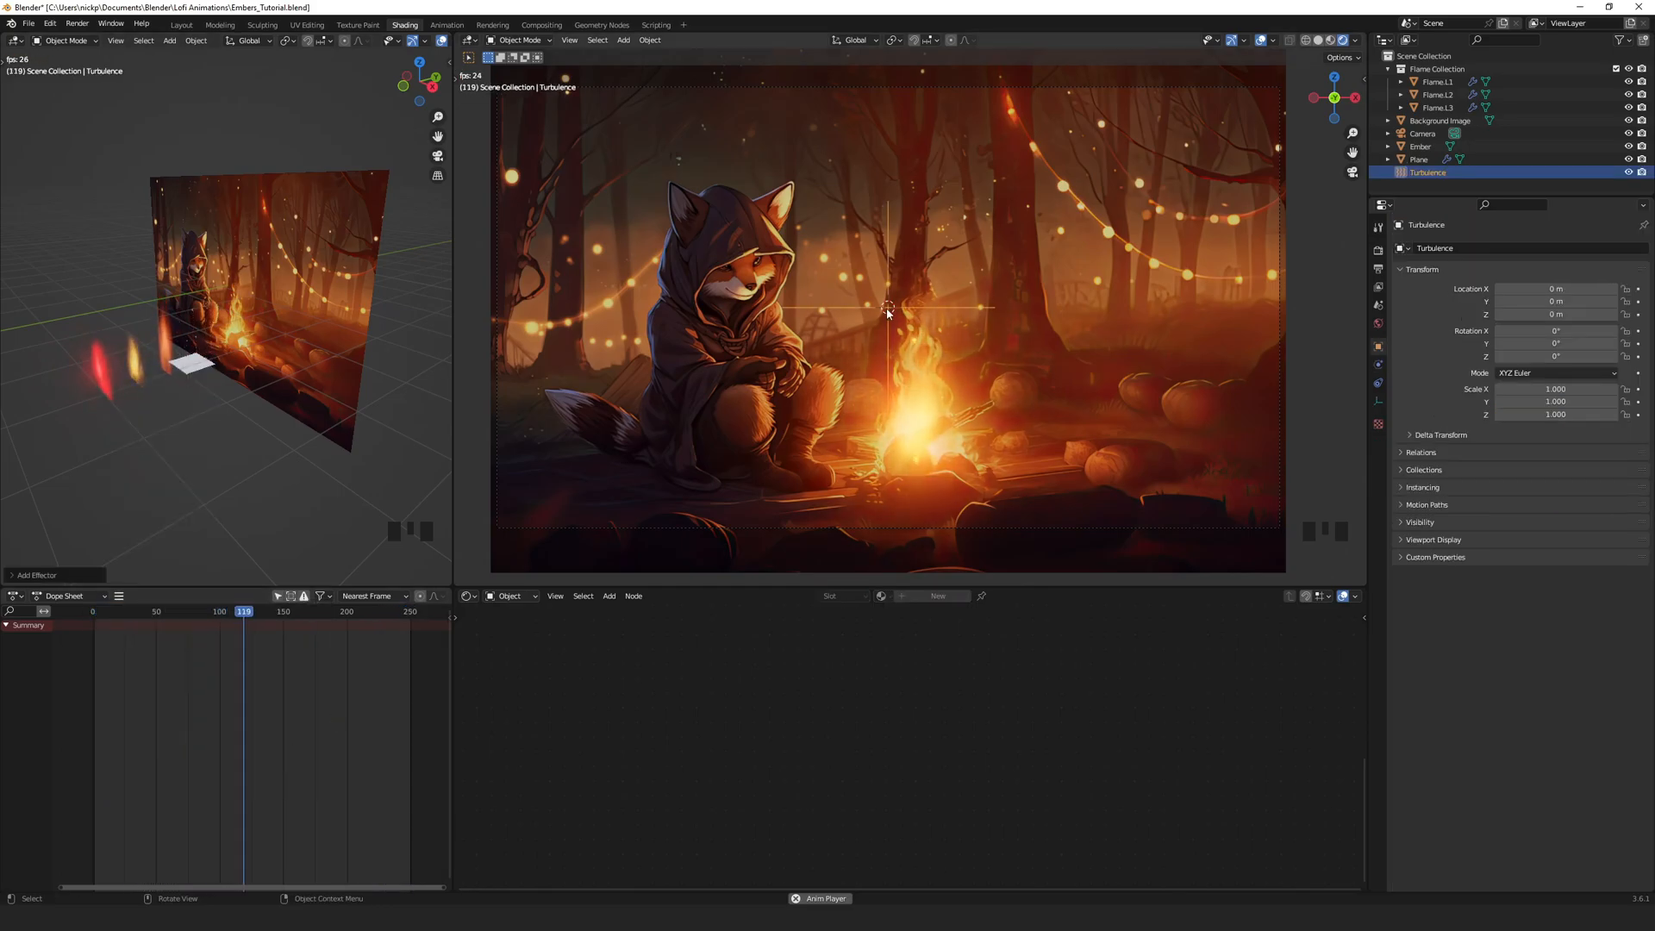
{"action": "scroll", "scroll_direction": "down", "scroll_amount": 3}
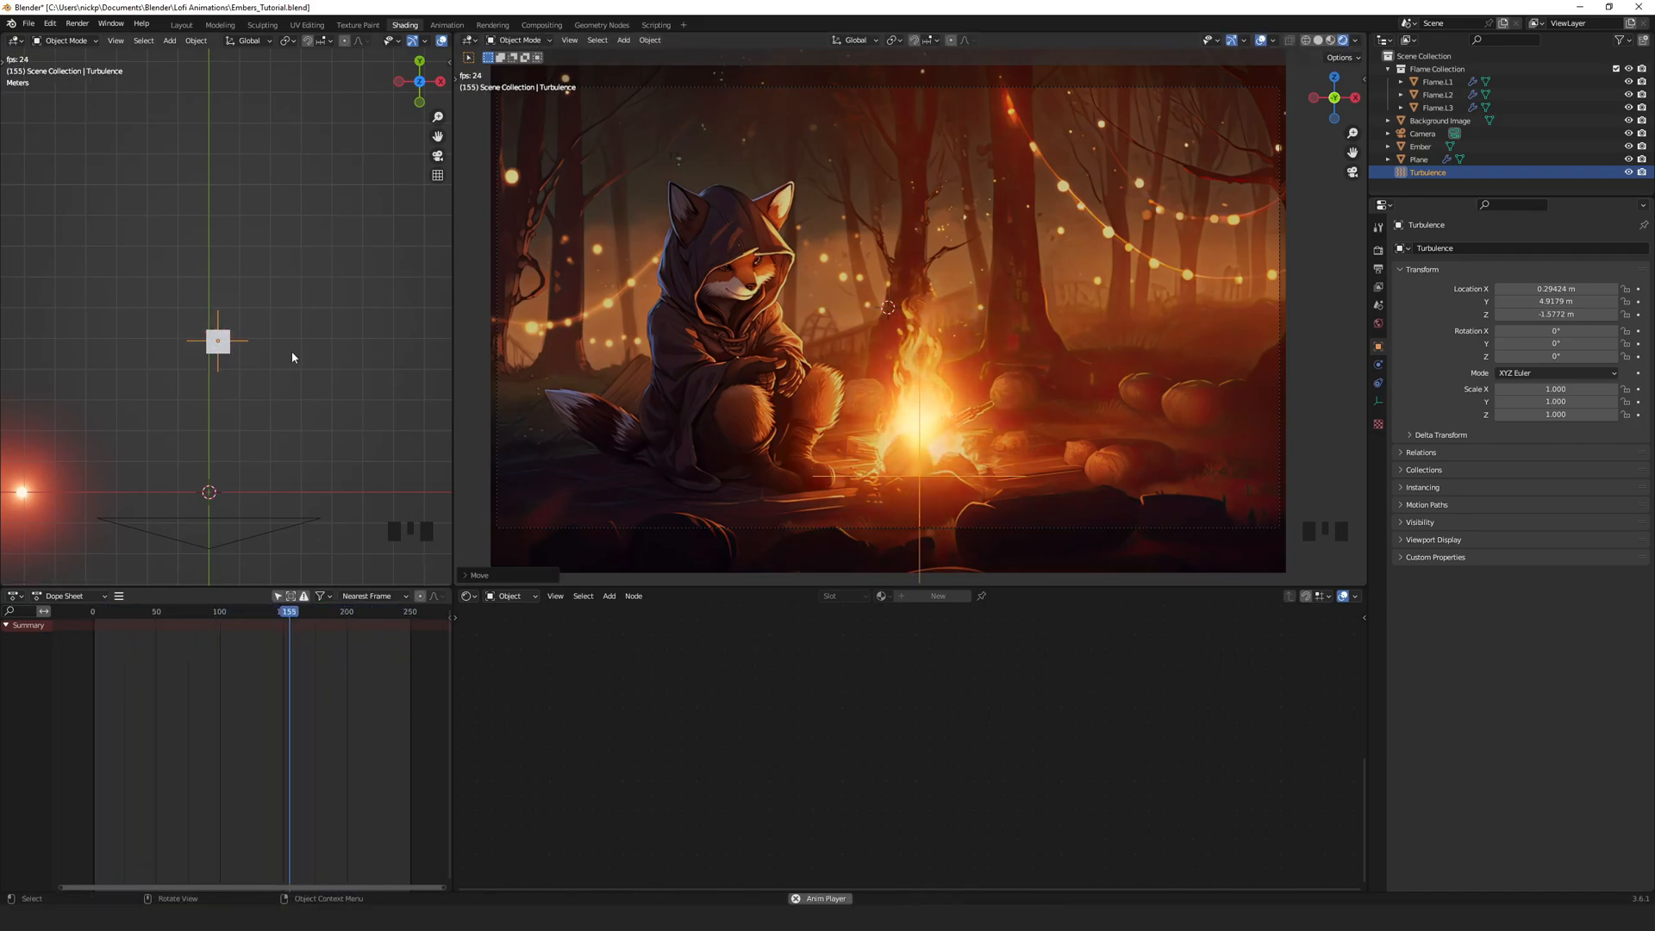
{"action": "key", "text": "s"}
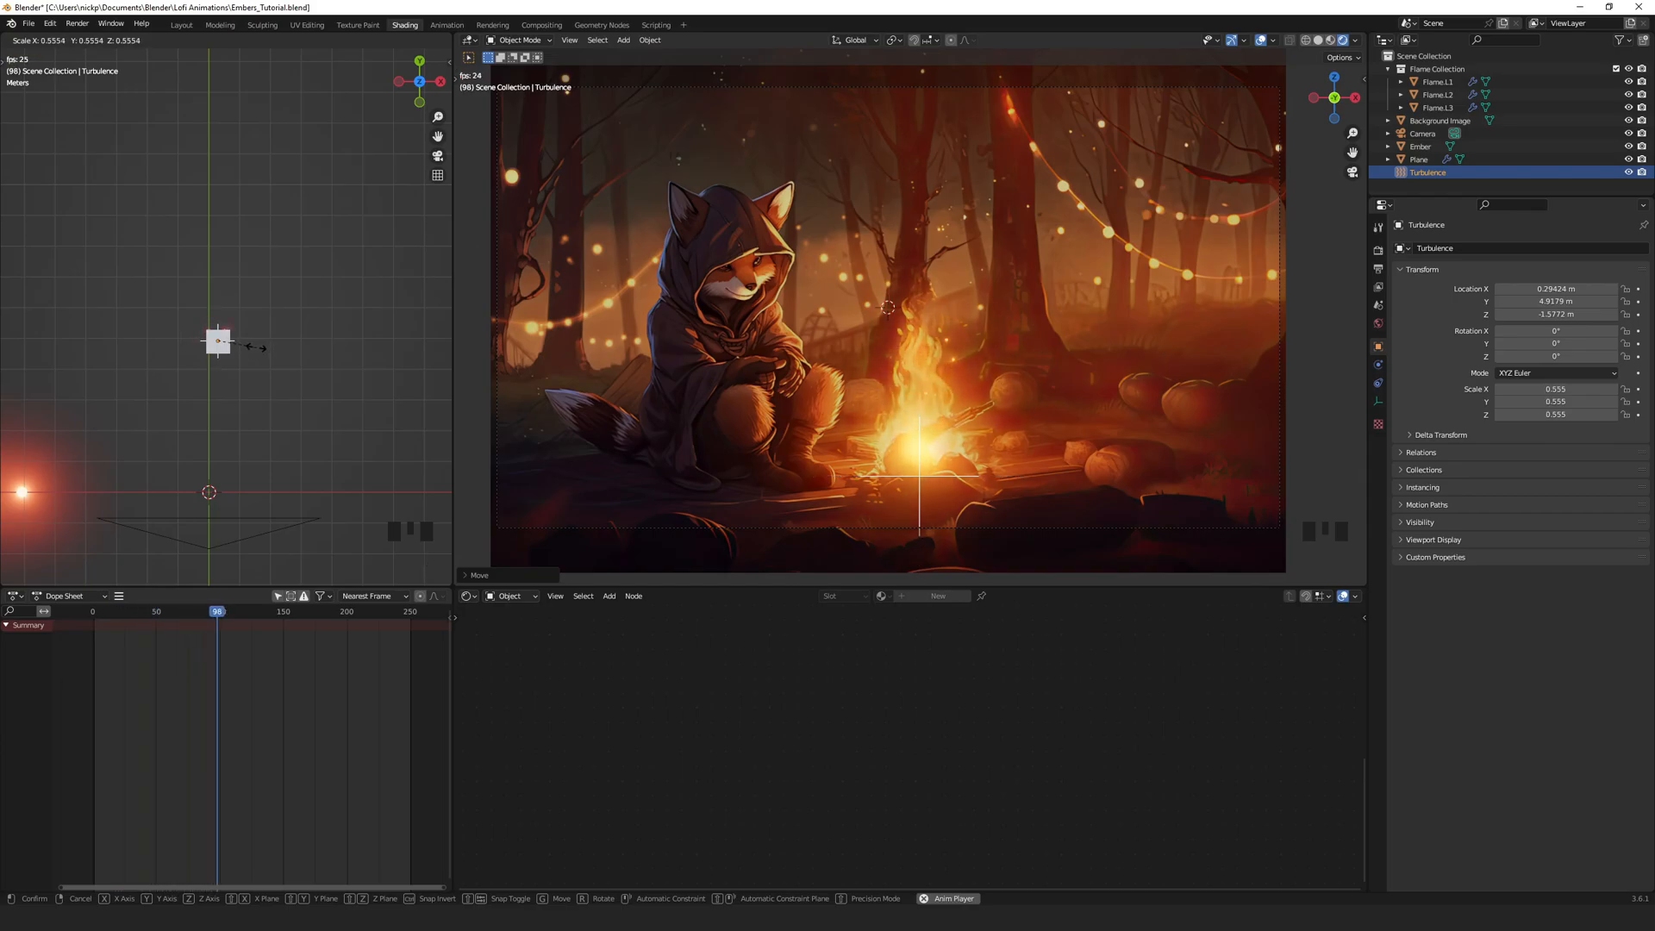